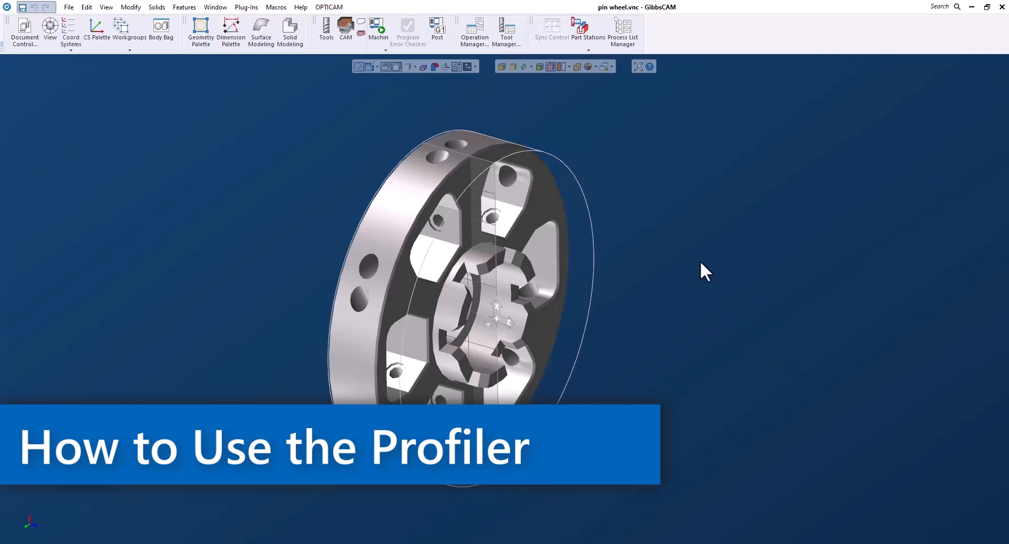
# Turn on the Profiler to cut a section plane through the pin wheel.
pyautogui.click(524, 66)
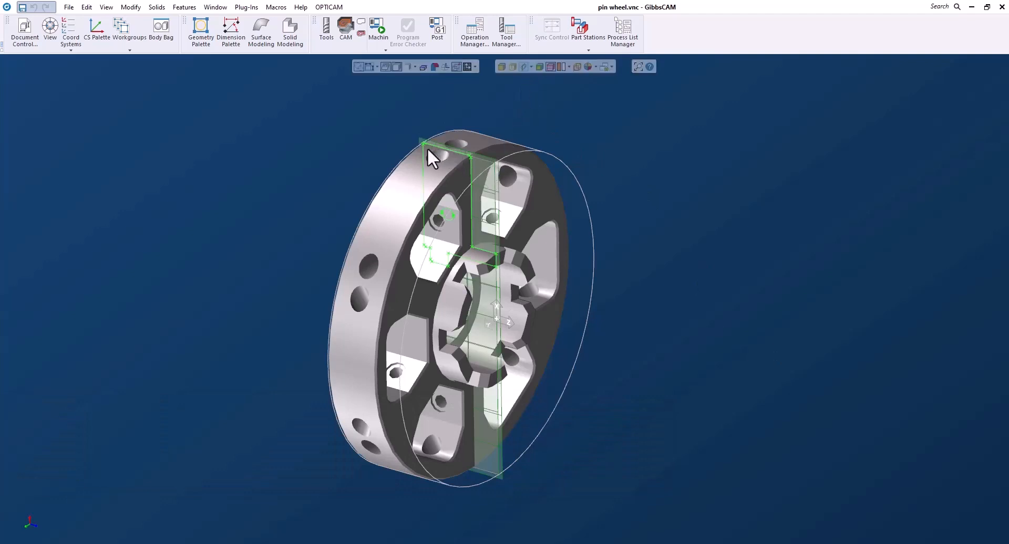
pyautogui.moveTo(462, 163)
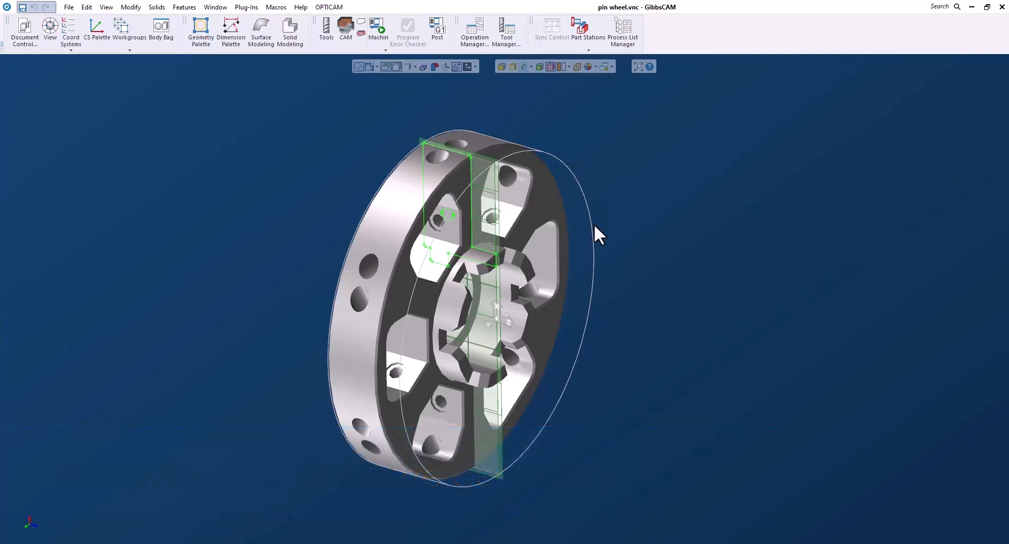
pyautogui.moveTo(480, 253)
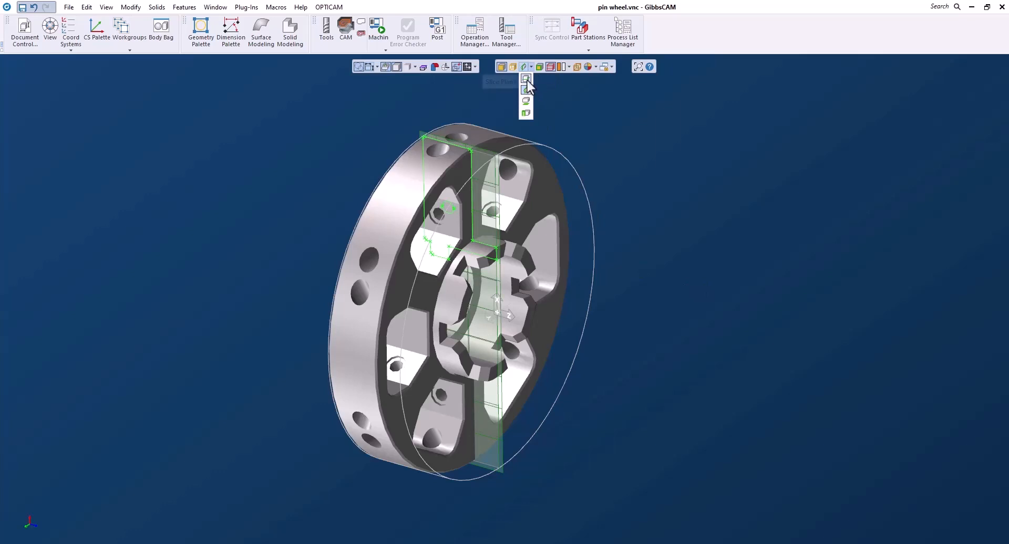
pyautogui.moveTo(526, 79)
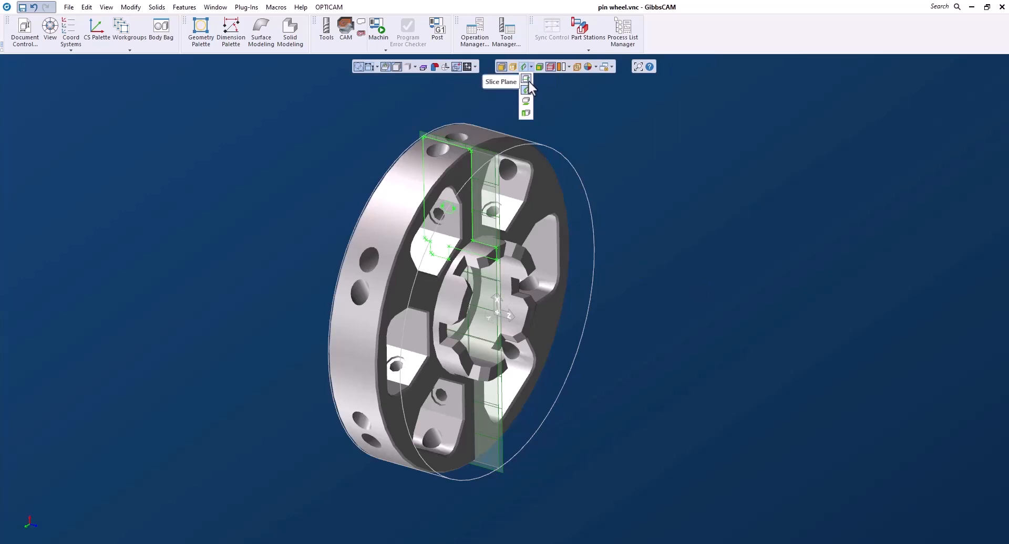
pyautogui.moveTo(527, 90)
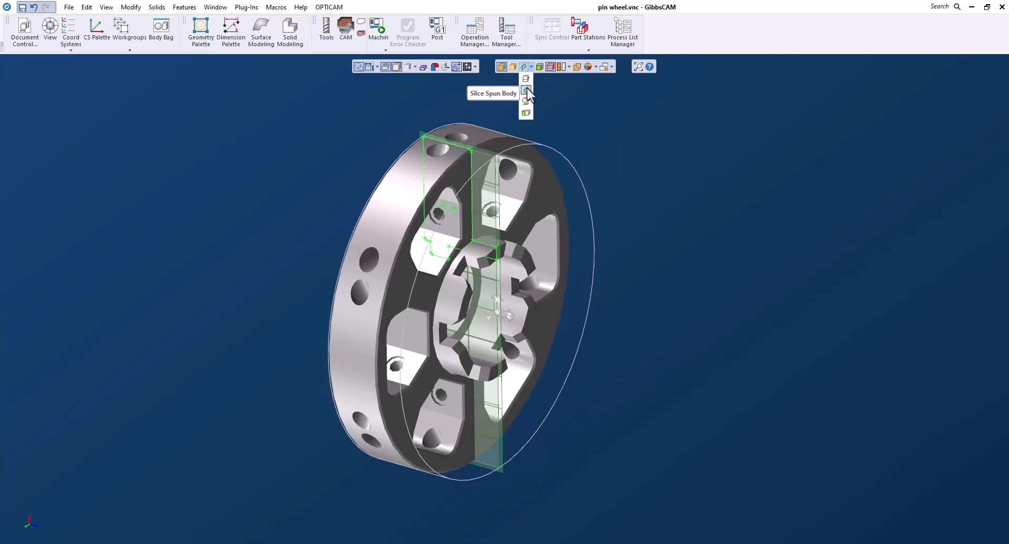
pyautogui.moveTo(527, 103)
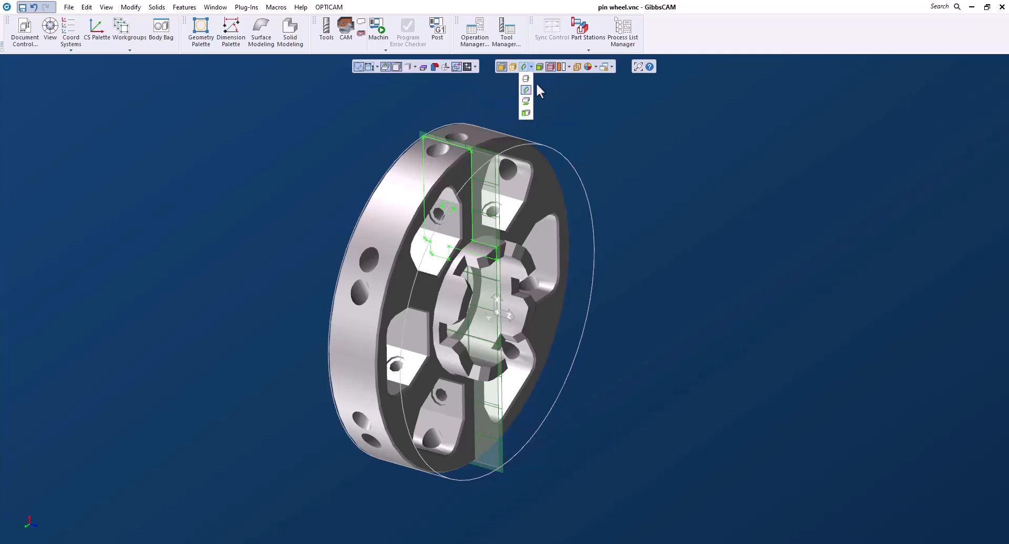
pyautogui.moveTo(527, 90)
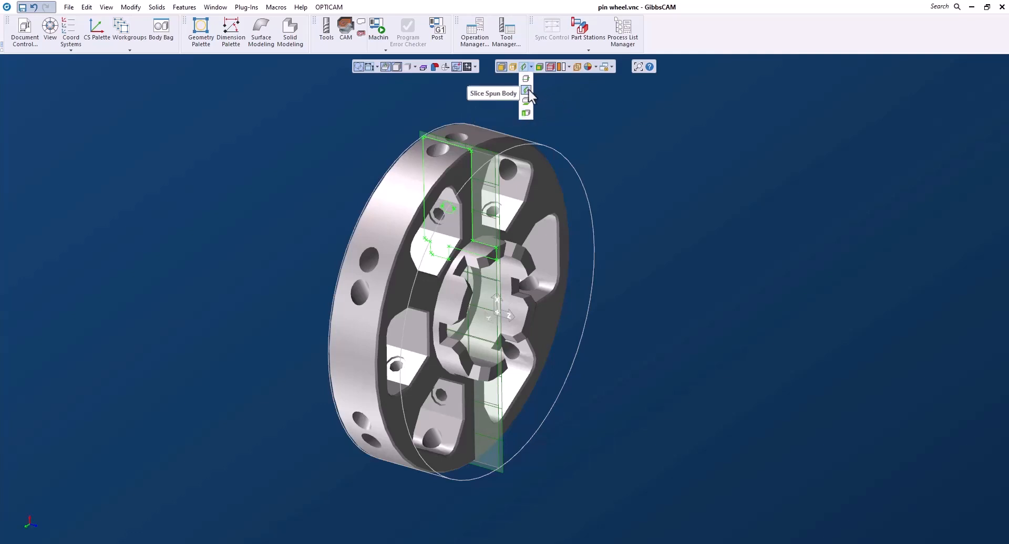
pyautogui.moveTo(557, 114)
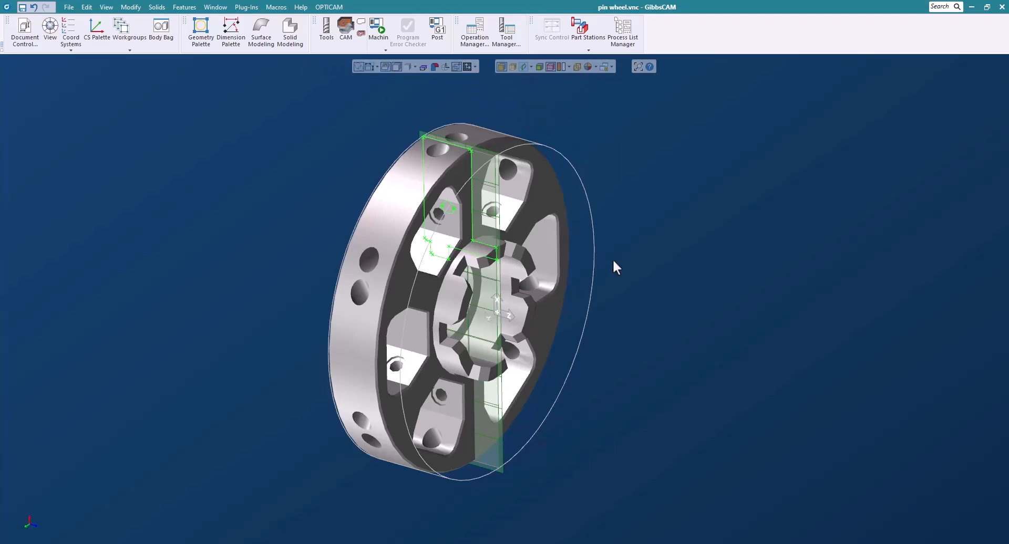
pyautogui.moveTo(460, 153)
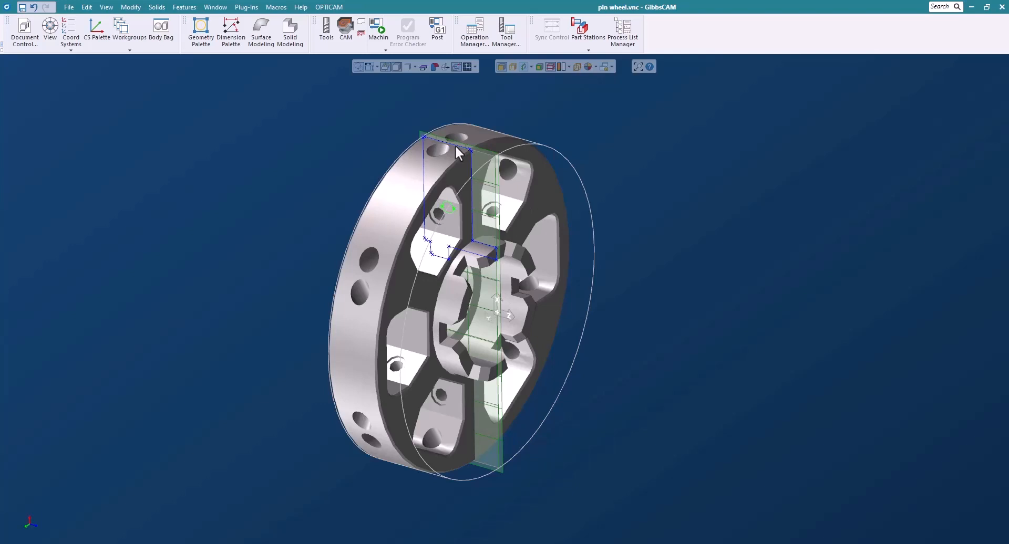
pyautogui.moveTo(574, 202)
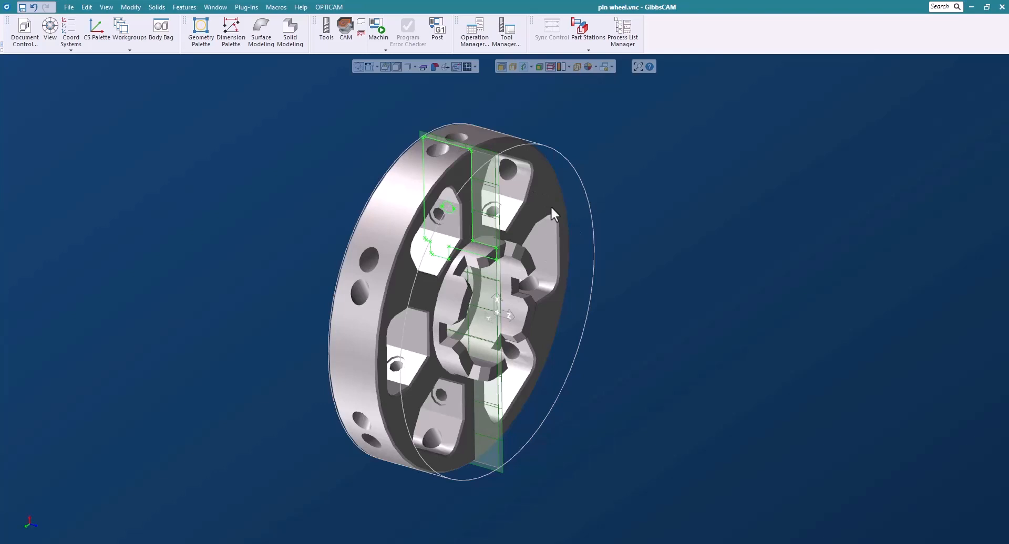
pyautogui.moveTo(596, 232)
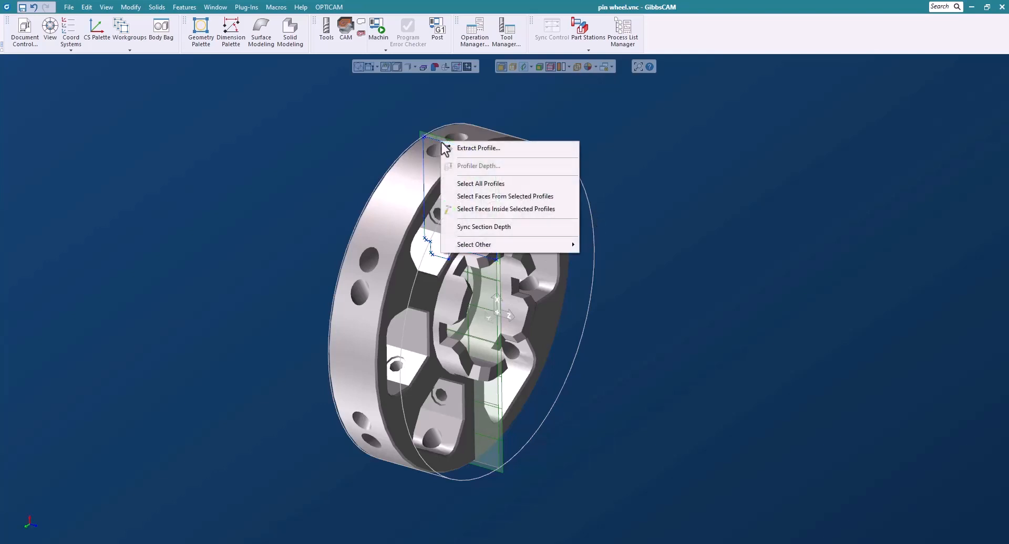
# Extract the sectioned pin wheel profile as standalone geometry with Extract Profile.
pyautogui.click(478, 147)
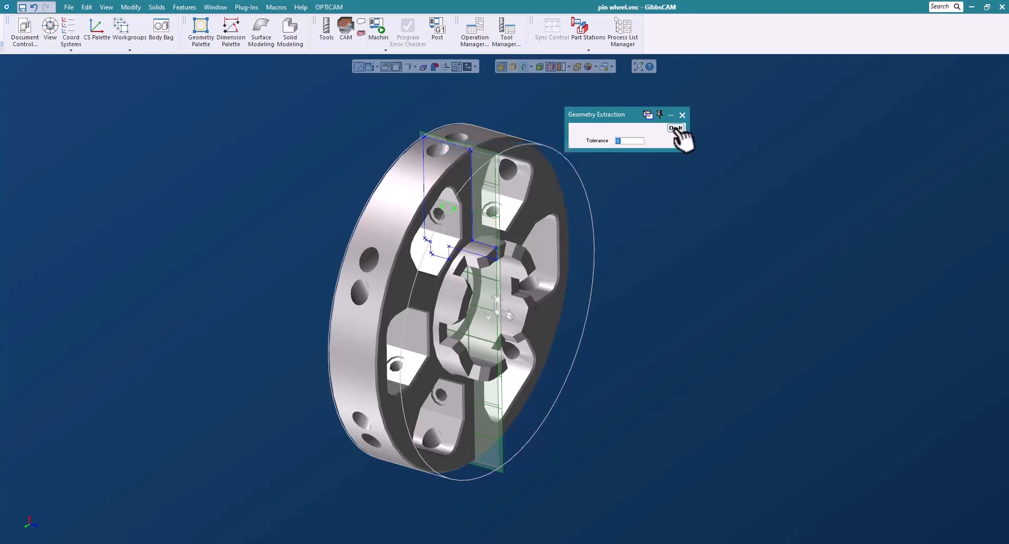
pyautogui.click(676, 128)
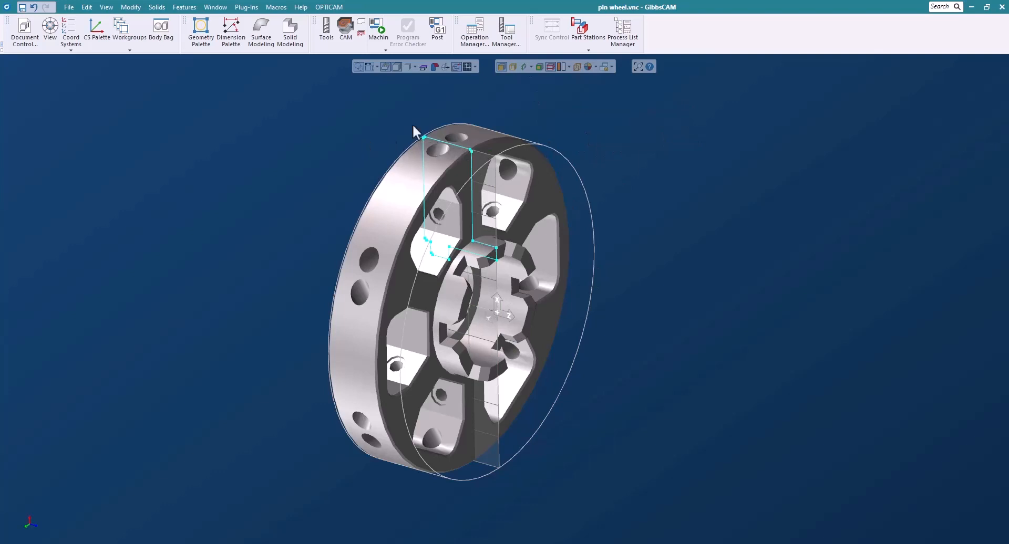
# Use Solid Revolve with A=360 to spin the extracted profile into a solid.
pyautogui.click(290, 32)
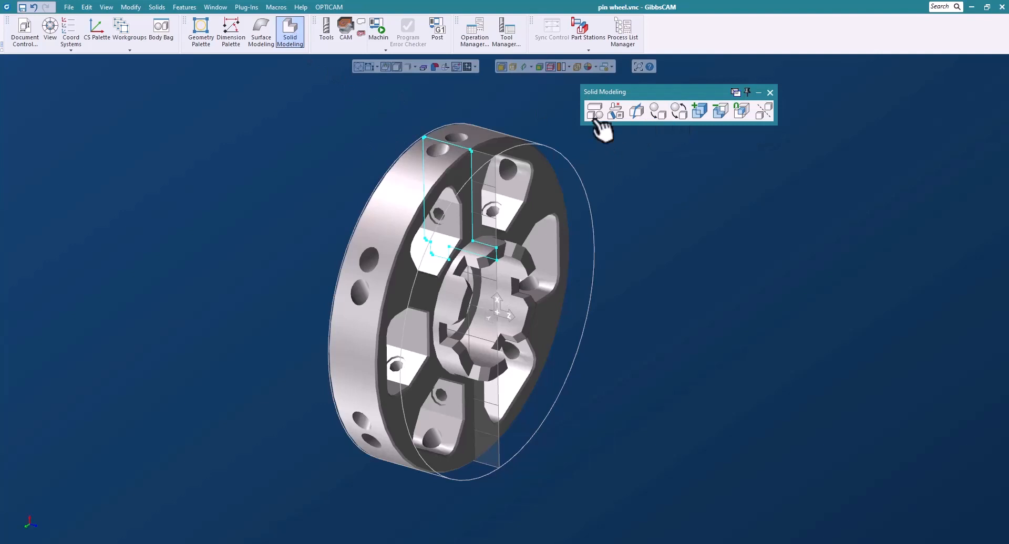
pyautogui.click(594, 111)
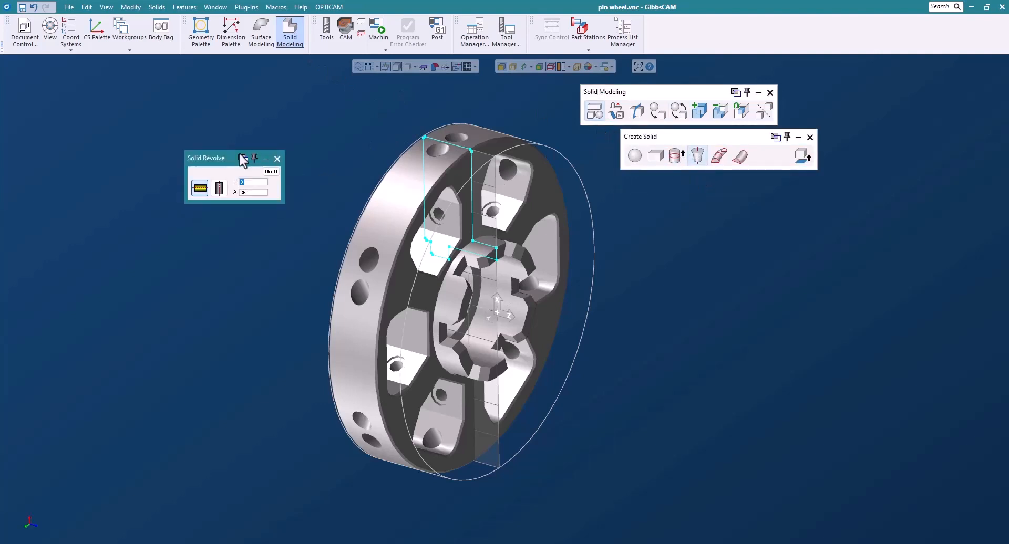
pyautogui.moveTo(233, 158); pyautogui.dragTo(776, 180)
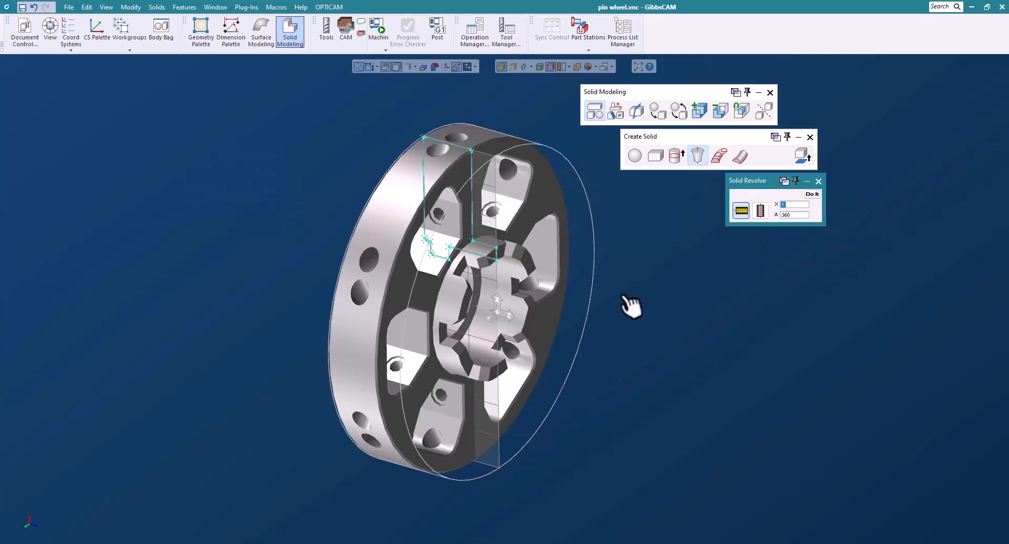
pyautogui.click(811, 194)
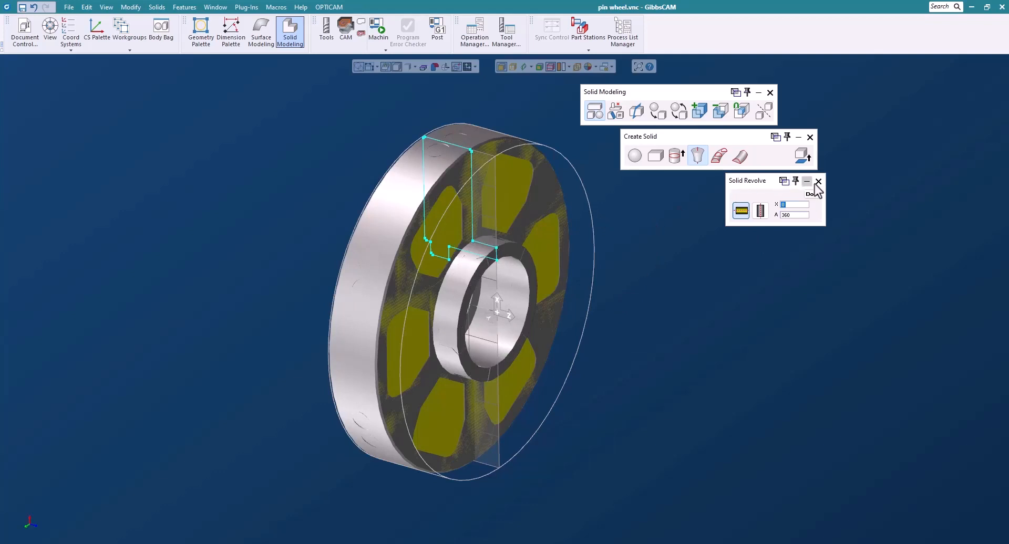
pyautogui.click(819, 182)
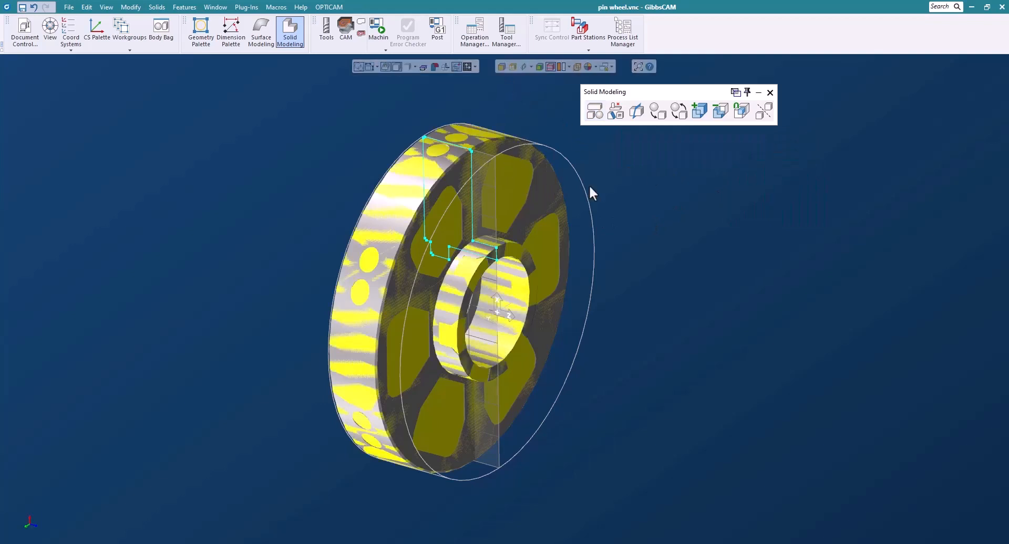
# Offset the revolved solid outward by 0.05 with the Advanced Solid Modeling Offset tool.
pyautogui.click(615, 111)
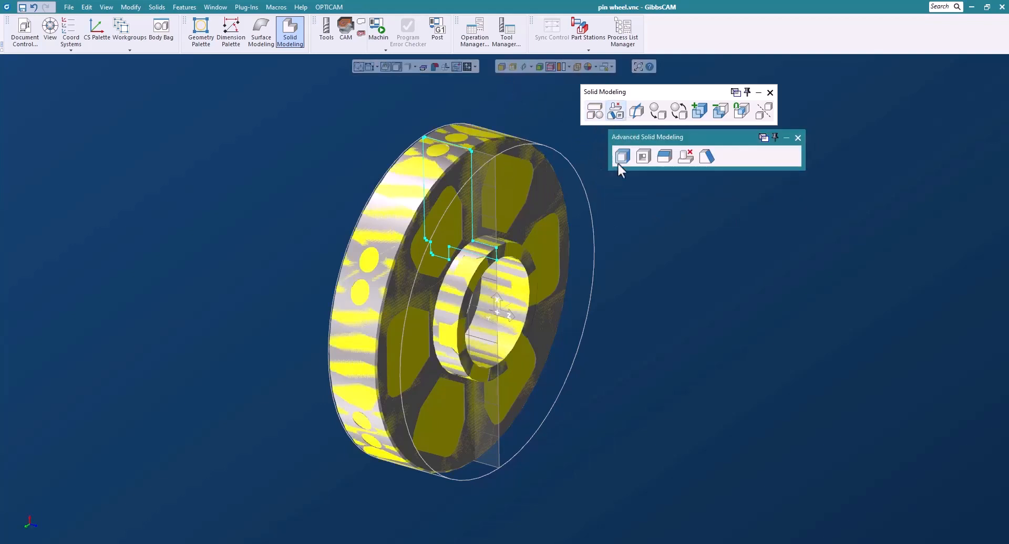
pyautogui.click(622, 157)
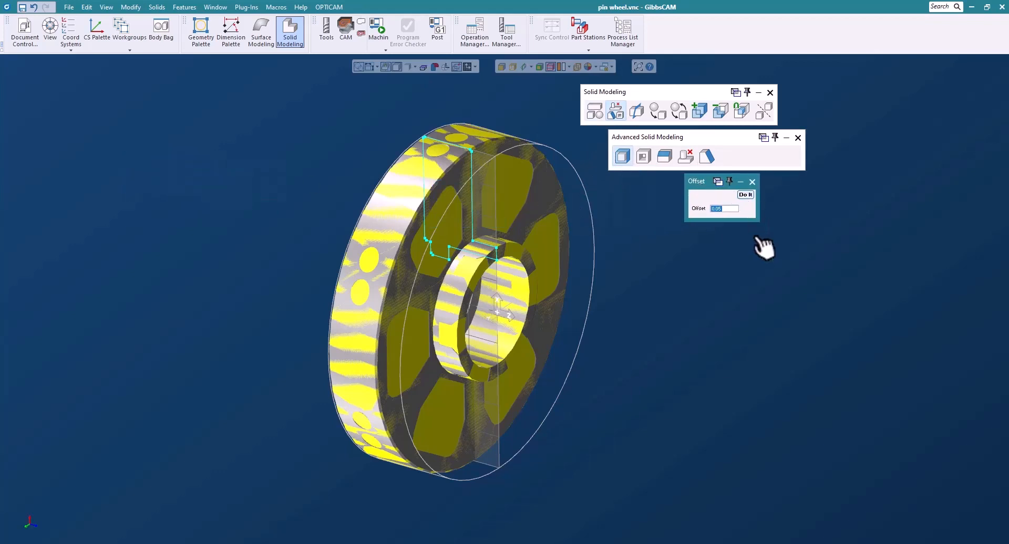
pyautogui.click(745, 194)
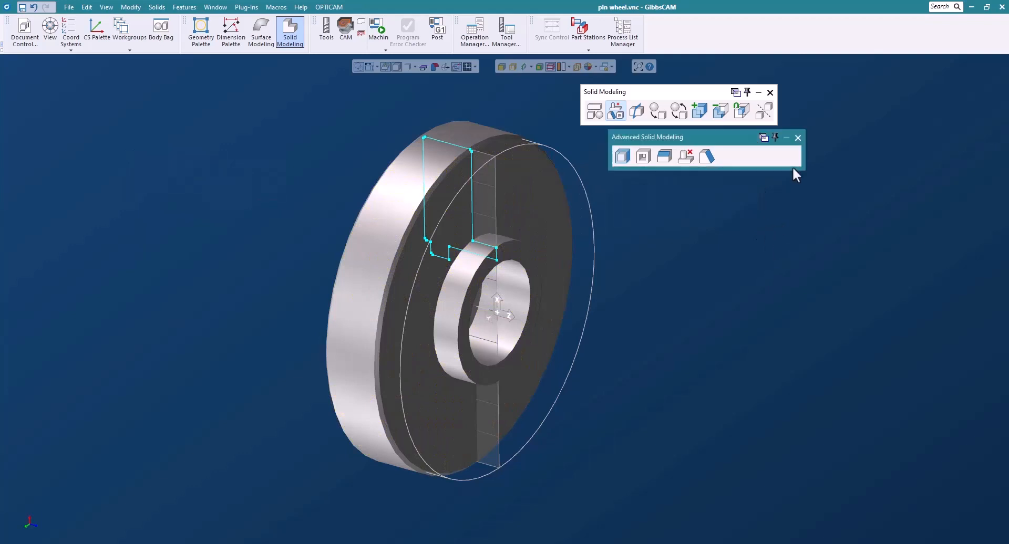
pyautogui.click(797, 138)
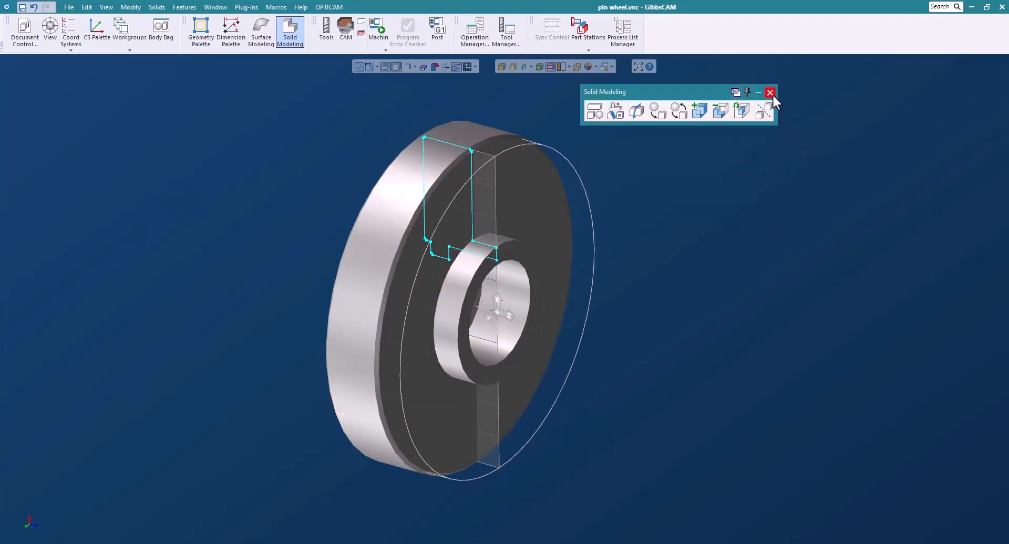
# Set the offset body's type to Stock and put it in the Body Bag.
pyautogui.rightClick(478, 142)
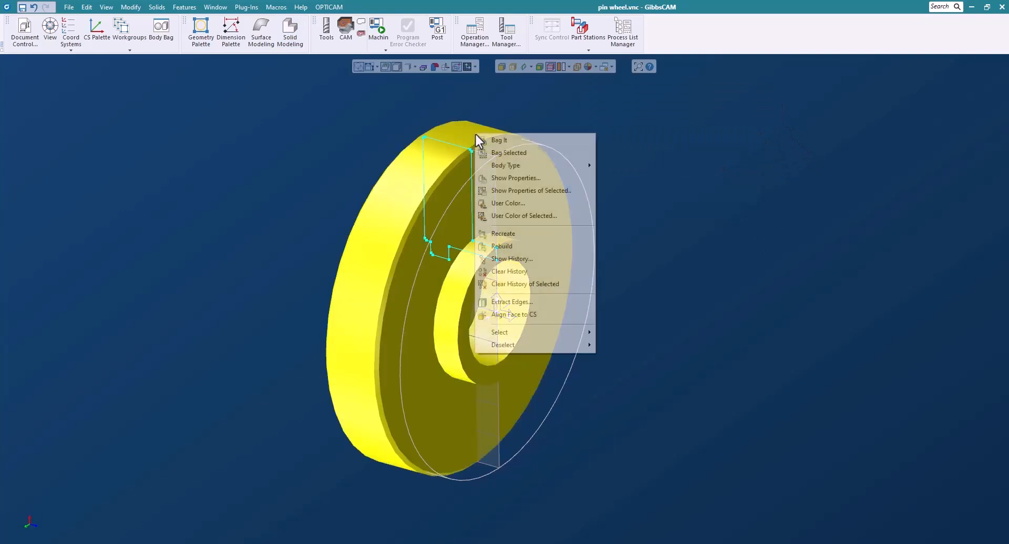
pyautogui.moveTo(505, 165)
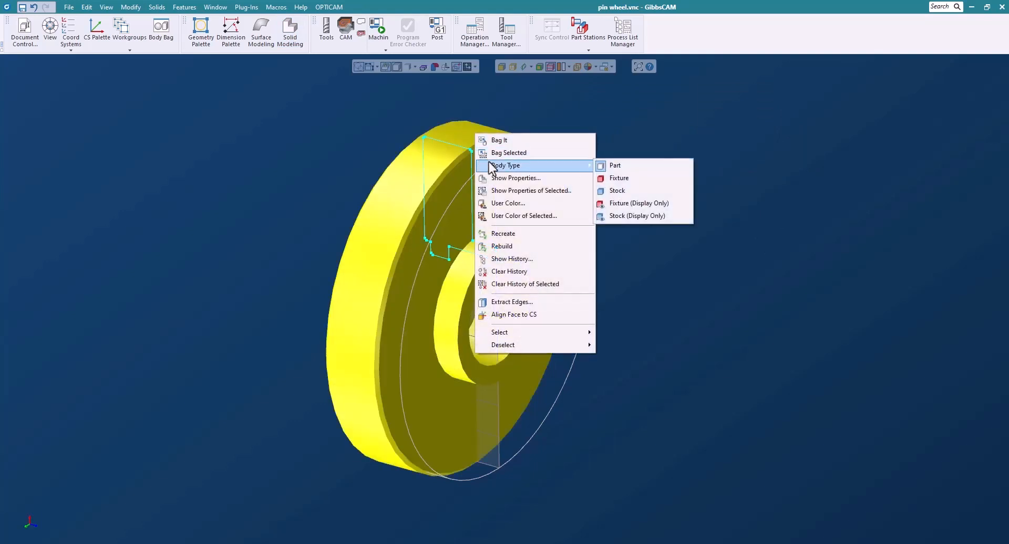
pyautogui.click(618, 178)
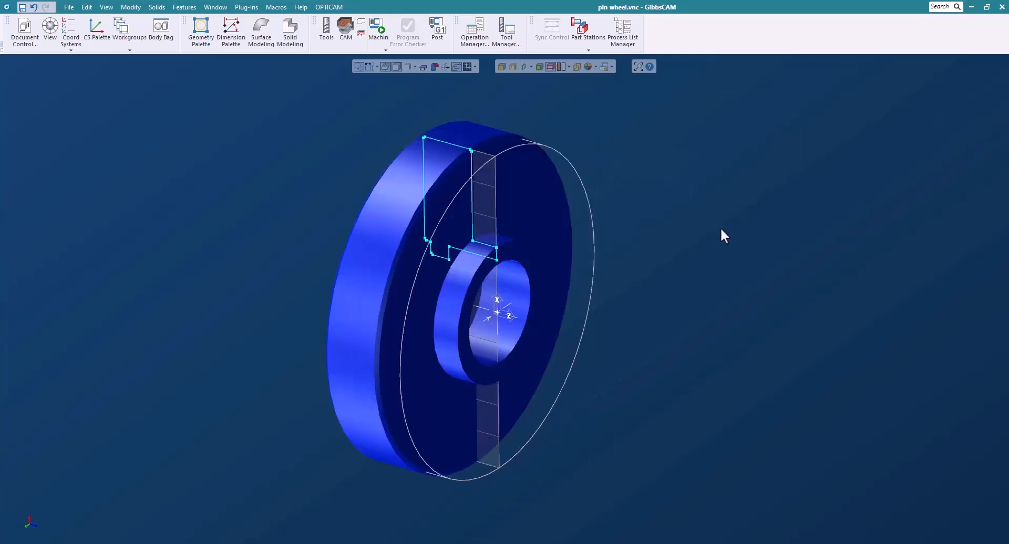
pyautogui.click(161, 30)
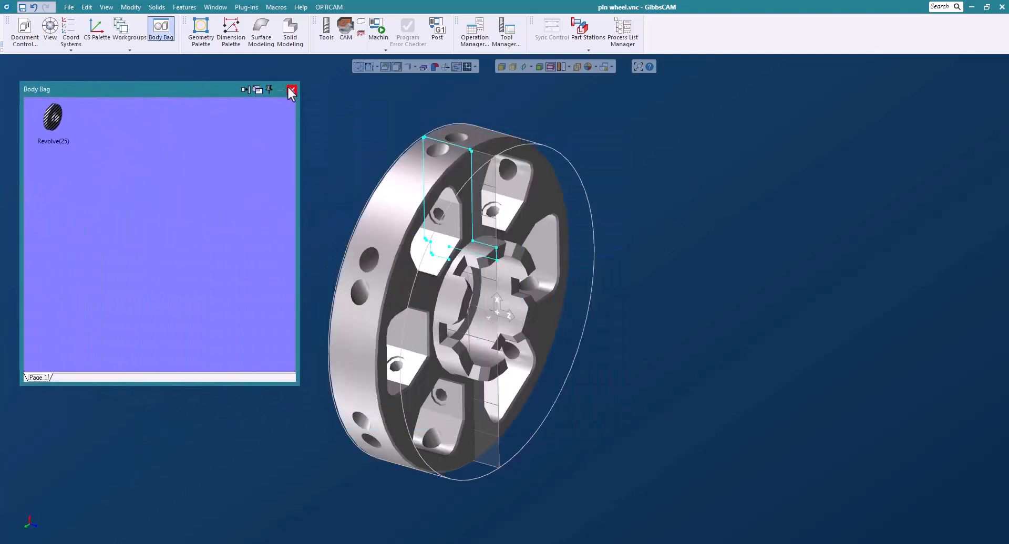
pyautogui.click(291, 89)
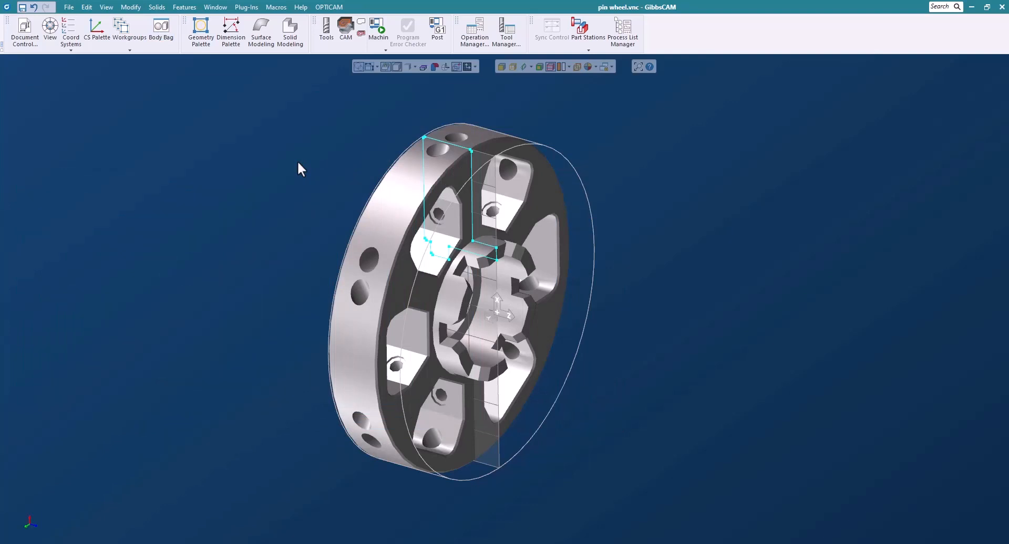
pyautogui.moveTo(457, 125)
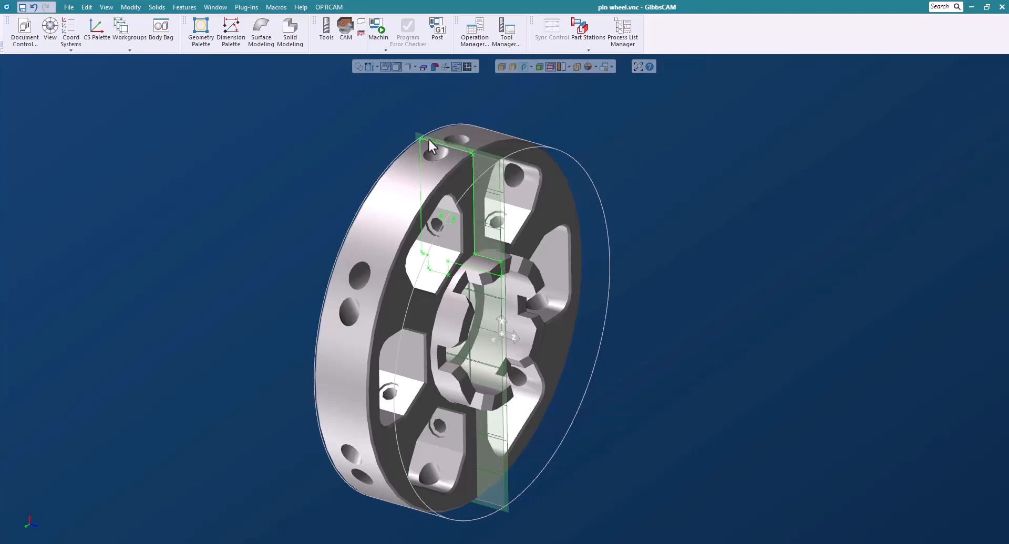
pyautogui.moveTo(521, 262)
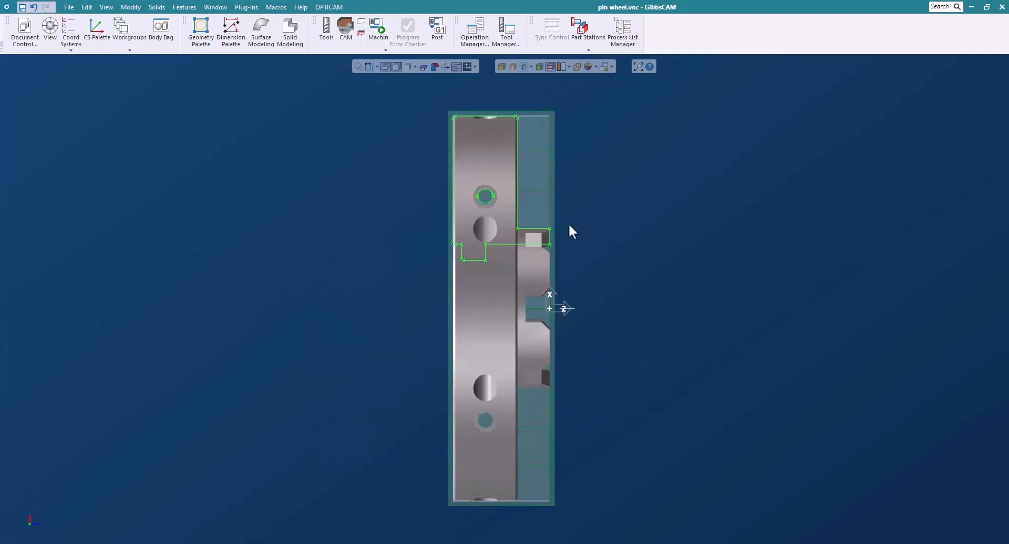
pyautogui.moveTo(367, 256)
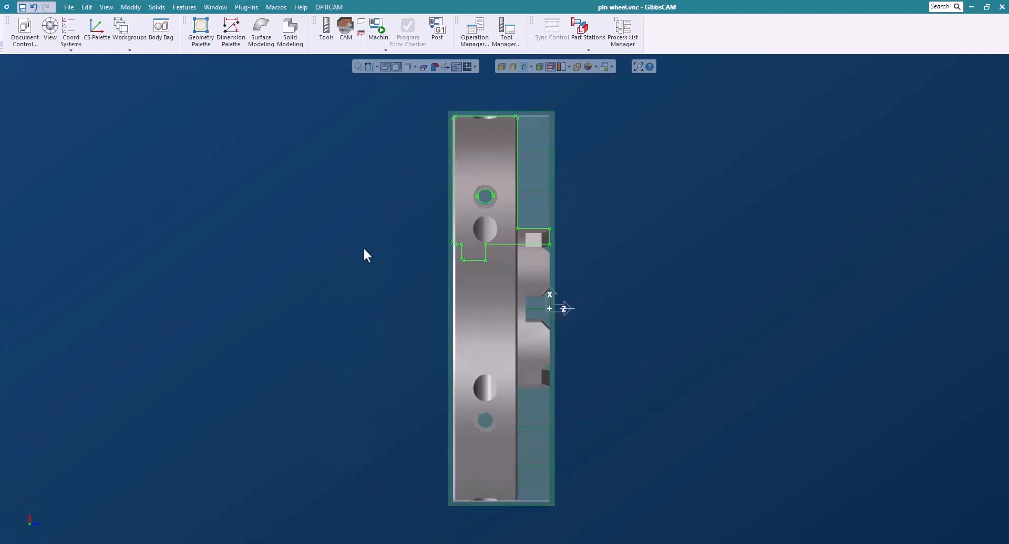
# Bring up the tool list showing the four cutting tools.
pyautogui.click(326, 28)
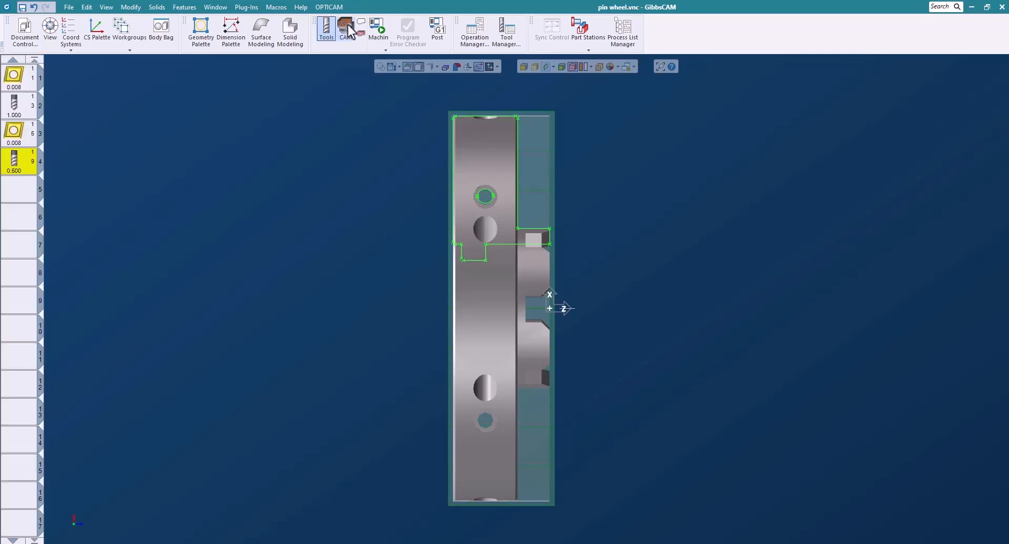
# Create a Rough turning process with tool 1 cutting the OD profile.
pyautogui.click(346, 28)
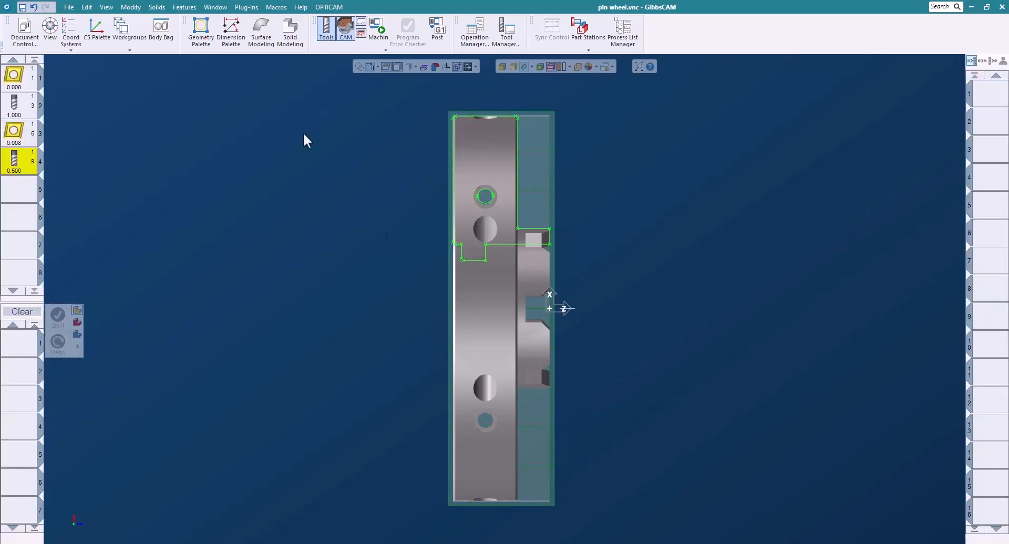
pyautogui.moveTo(520, 134)
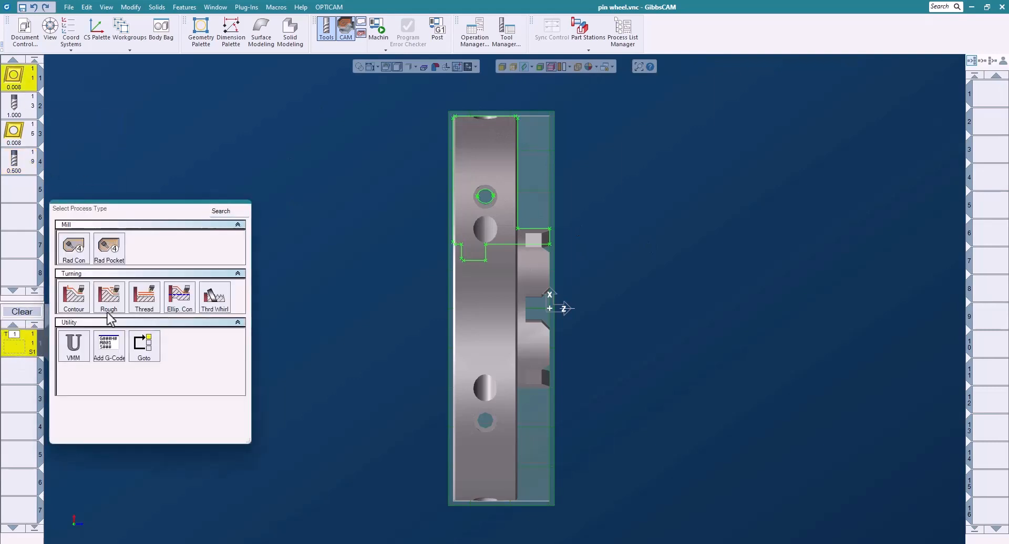
pyautogui.click(108, 298)
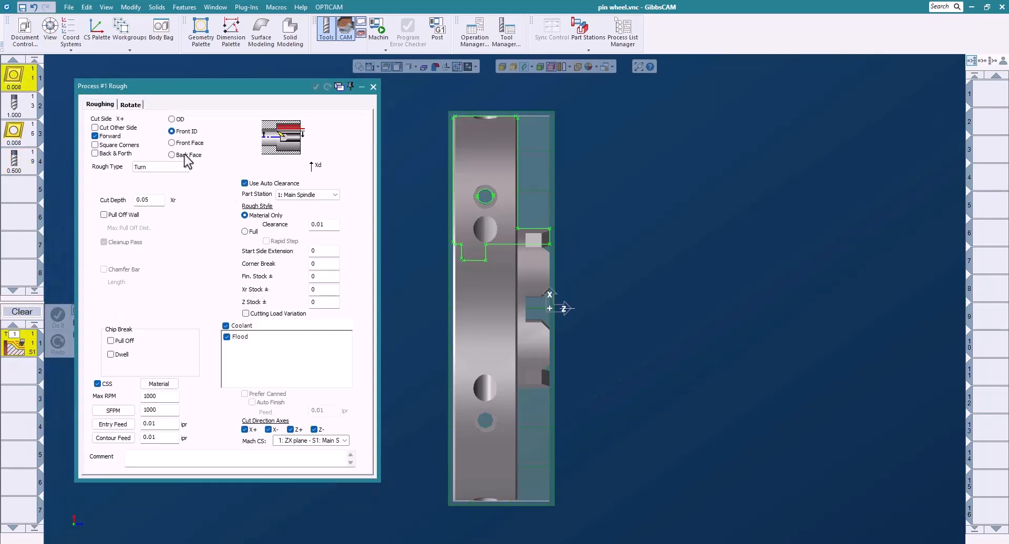
pyautogui.click(172, 119)
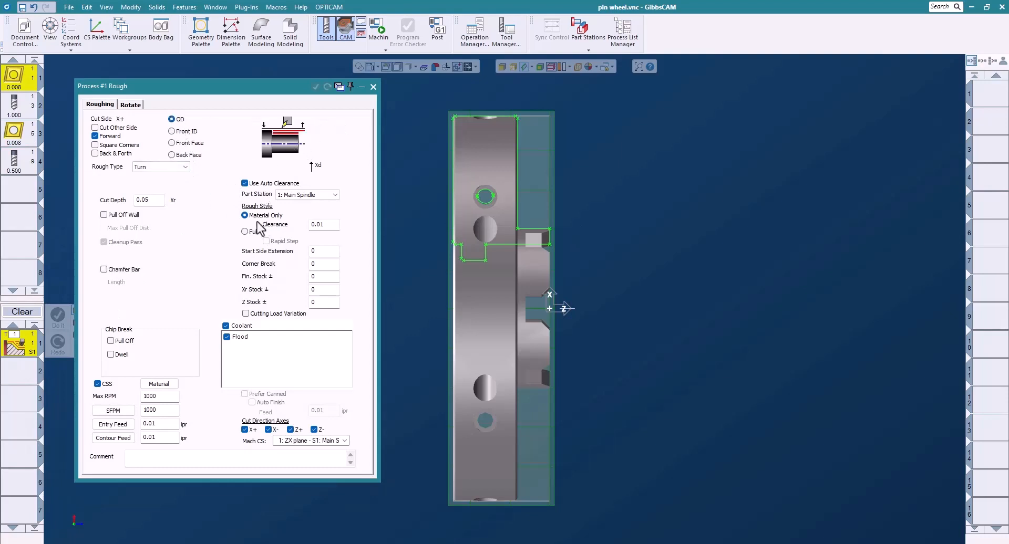
pyautogui.moveTo(584, 241)
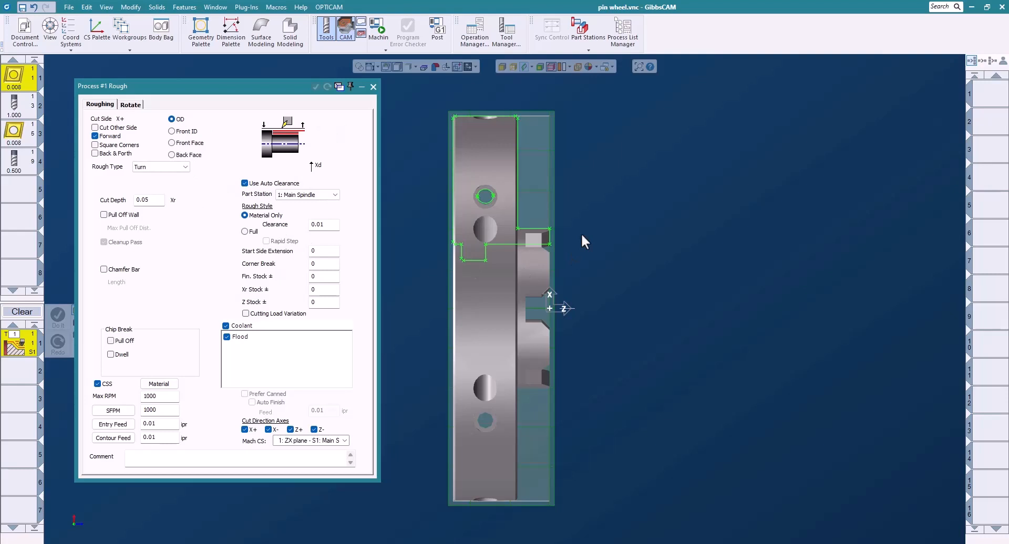
pyautogui.moveTo(588, 238)
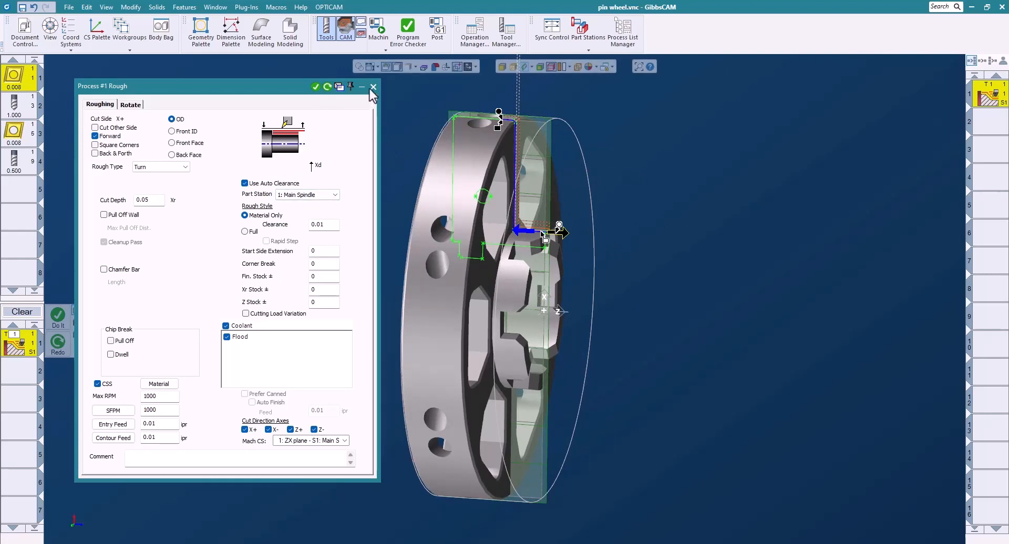
pyautogui.click(373, 86)
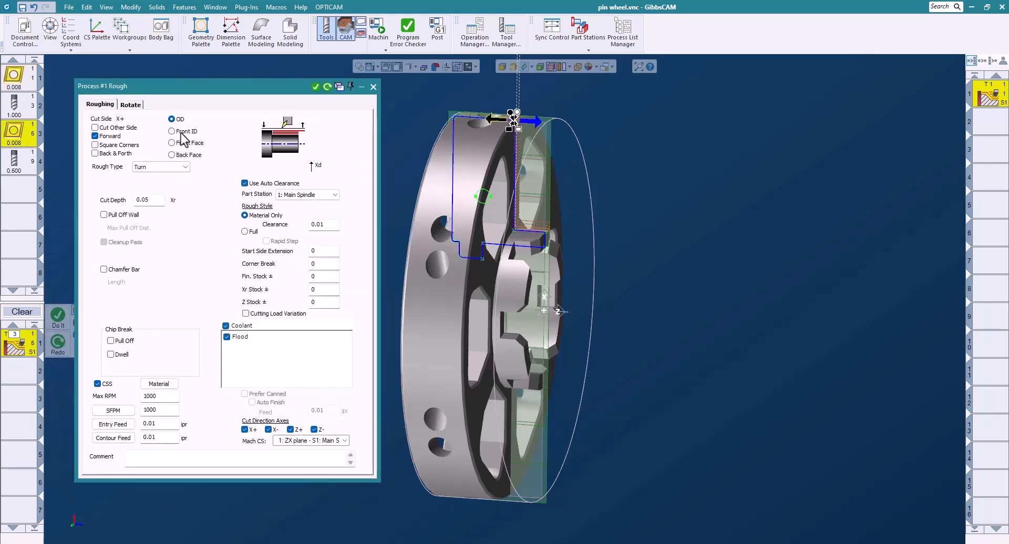
# Switch the Rough process to Front ID with tool 3, generate it, and close settings.
pyautogui.click(172, 132)
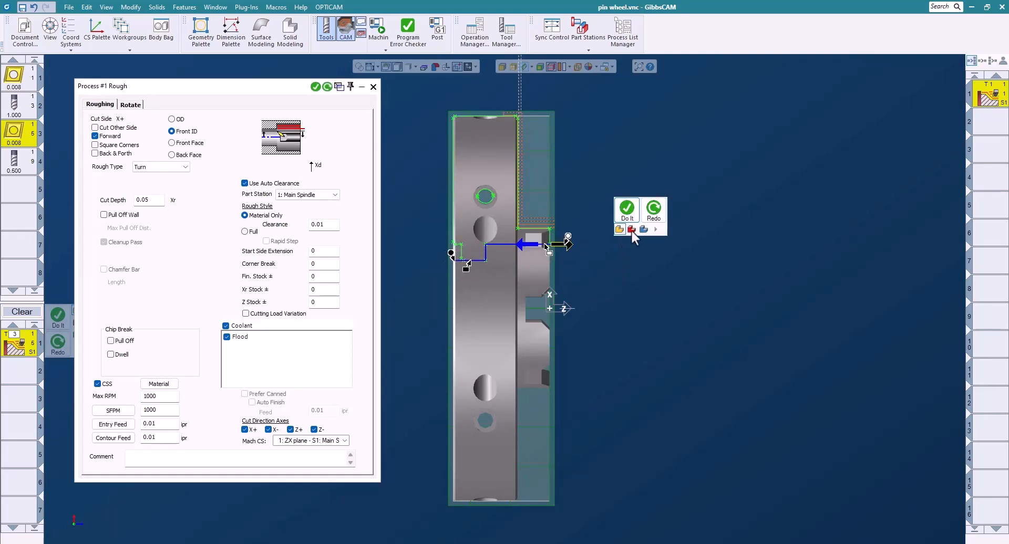
pyautogui.click(632, 230)
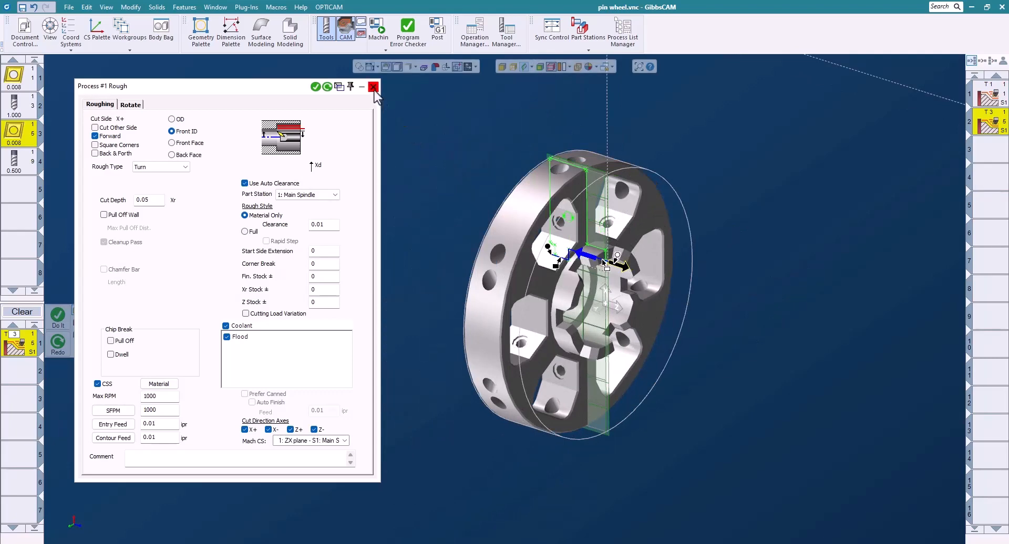
pyautogui.click(373, 87)
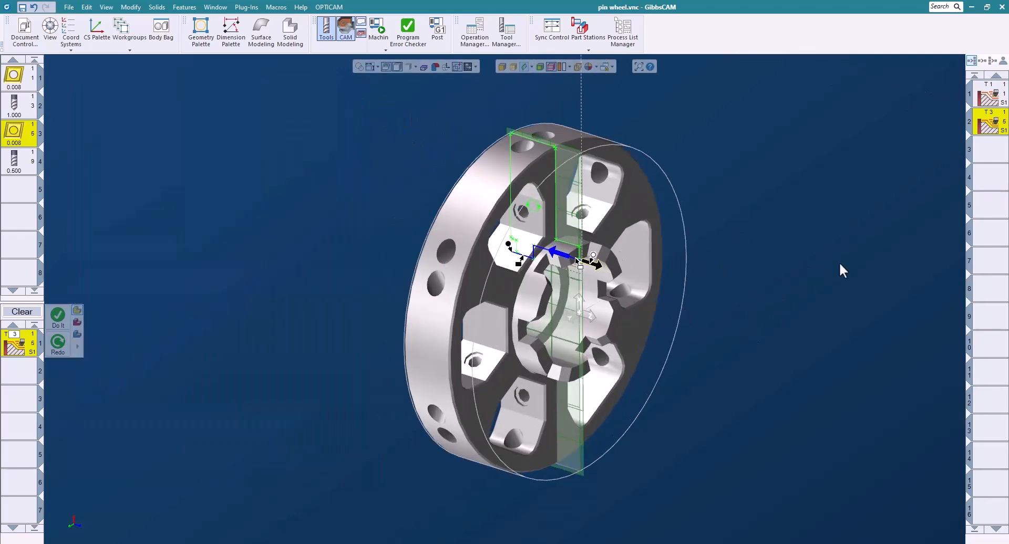
pyautogui.moveTo(391, 183)
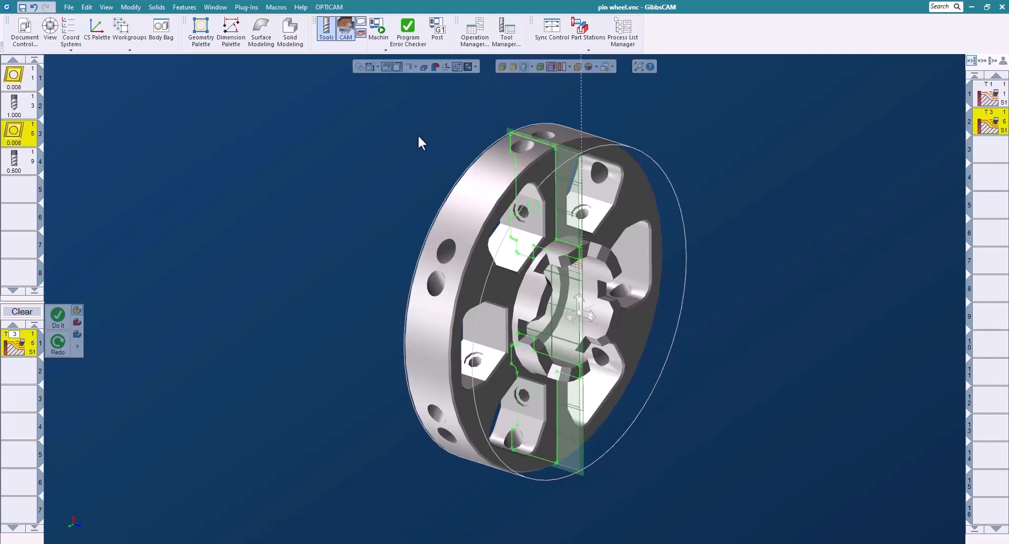
pyautogui.moveTo(330, 196)
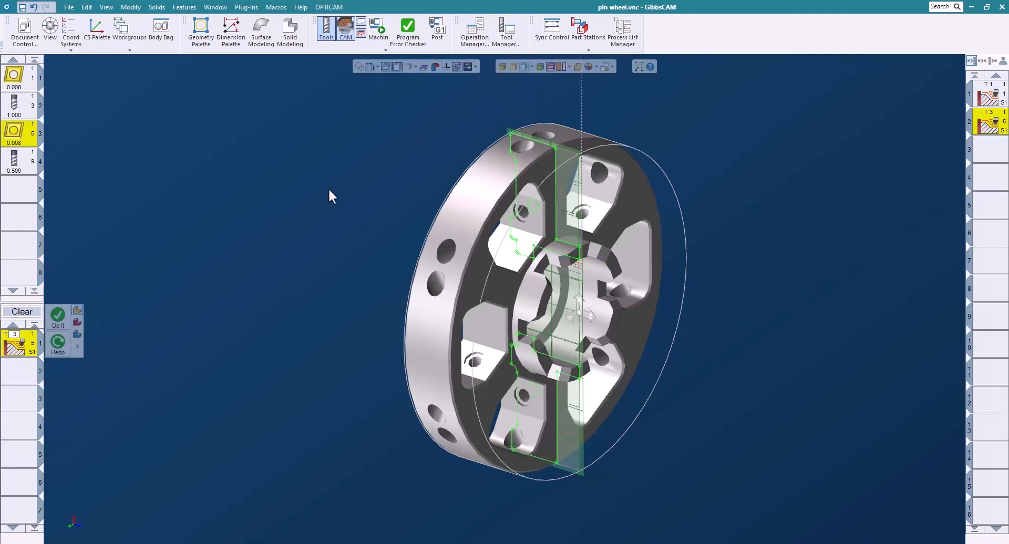
pyautogui.moveTo(126, 139)
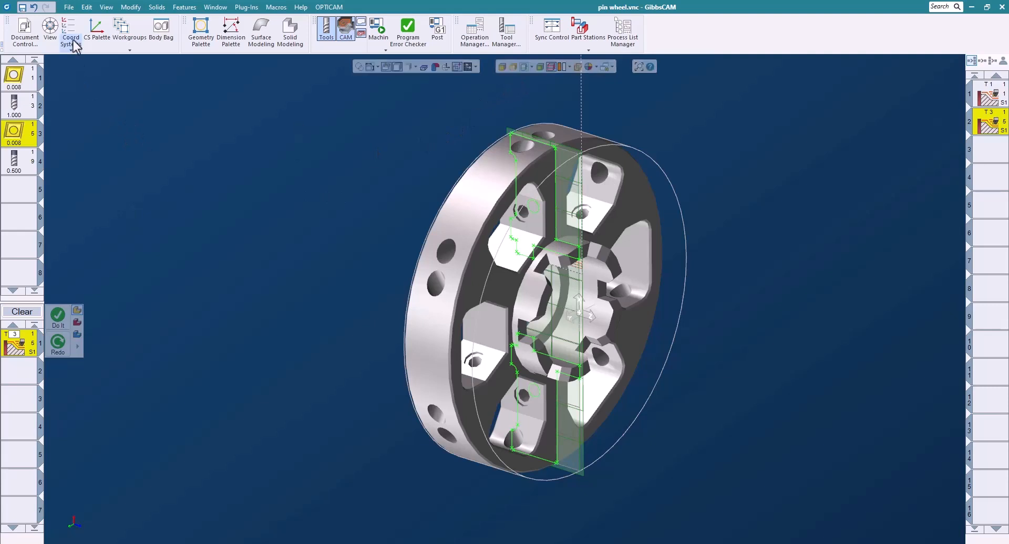
# Open the Coord Systems options for the milling setup.
pyautogui.click(70, 30)
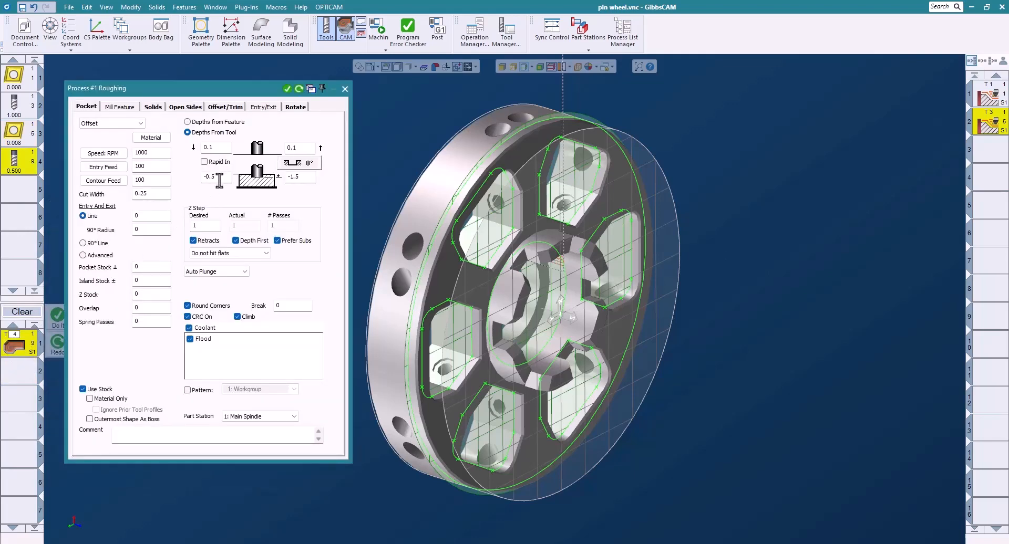
# Enter 0.1 as Z Step Desired in the Pocket tab and show the Rotate settings.
pyautogui.click(299, 177)
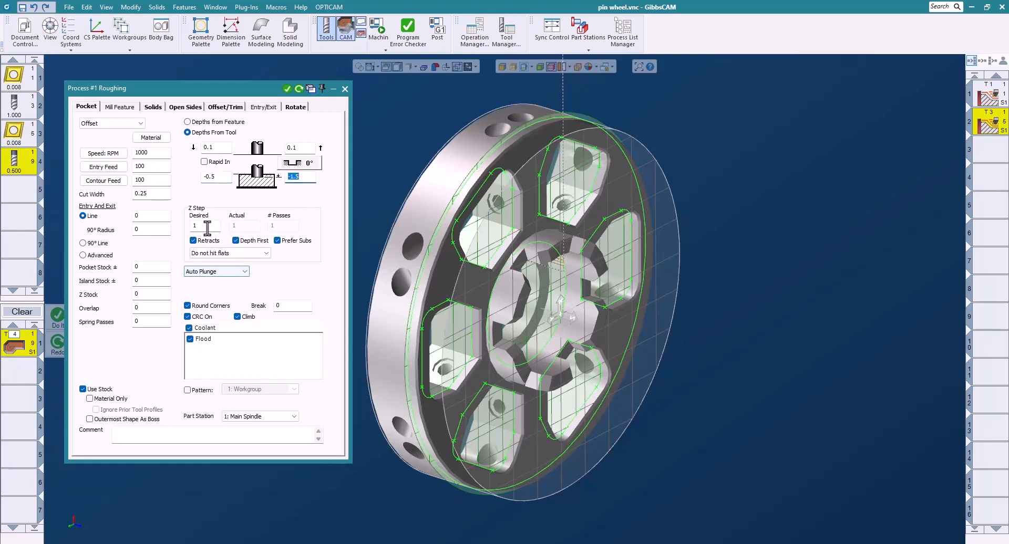
pyautogui.write('.1')
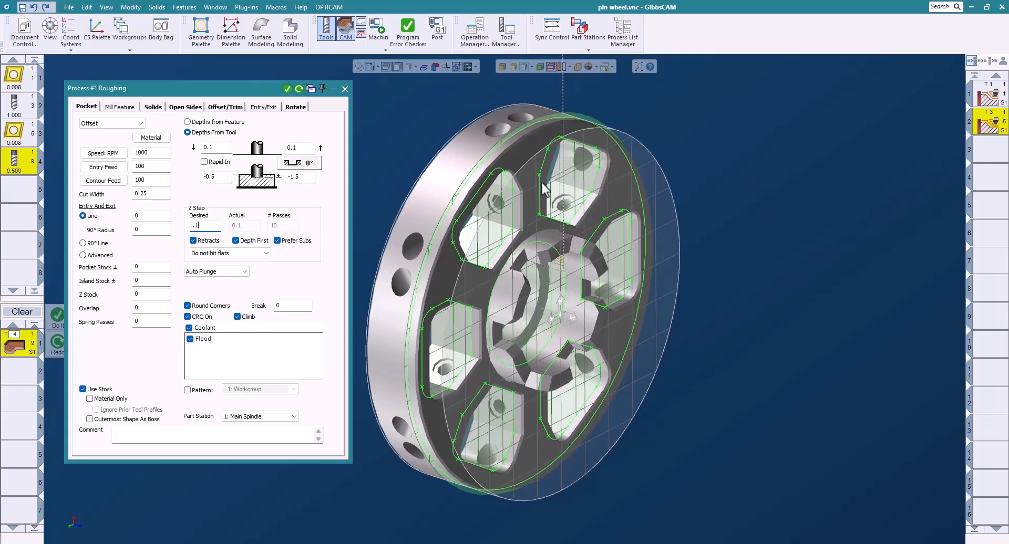
pyautogui.moveTo(521, 212)
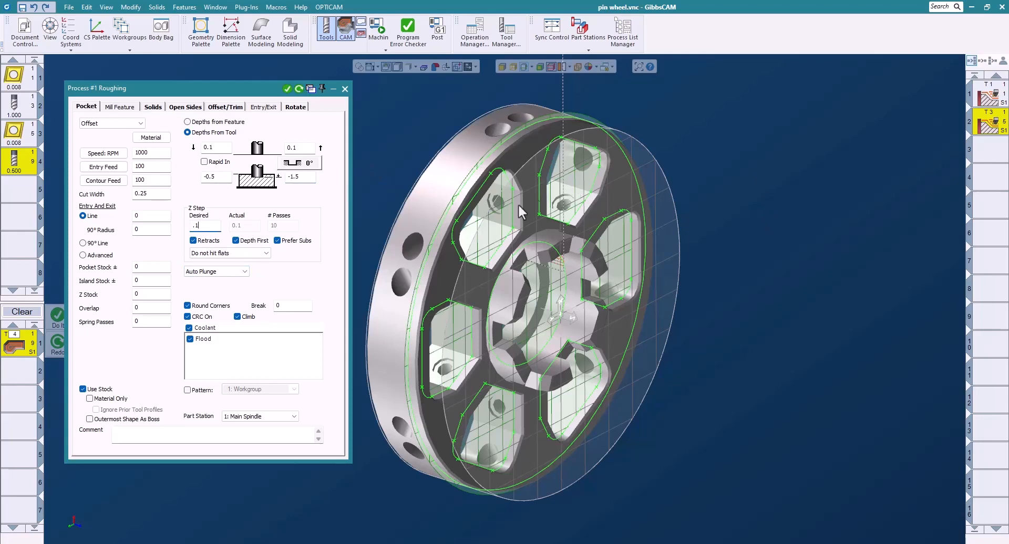
pyautogui.moveTo(299, 115)
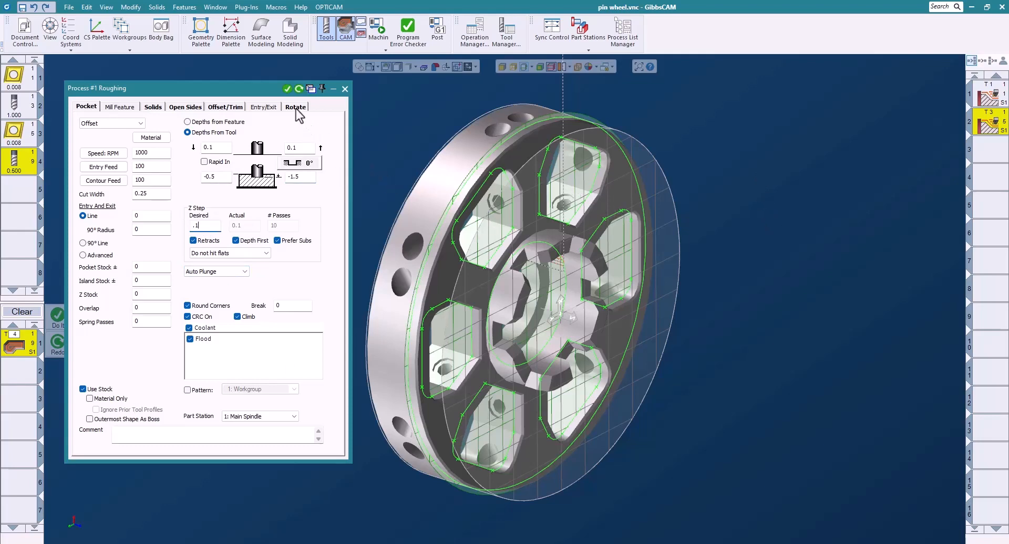
pyautogui.click(295, 106)
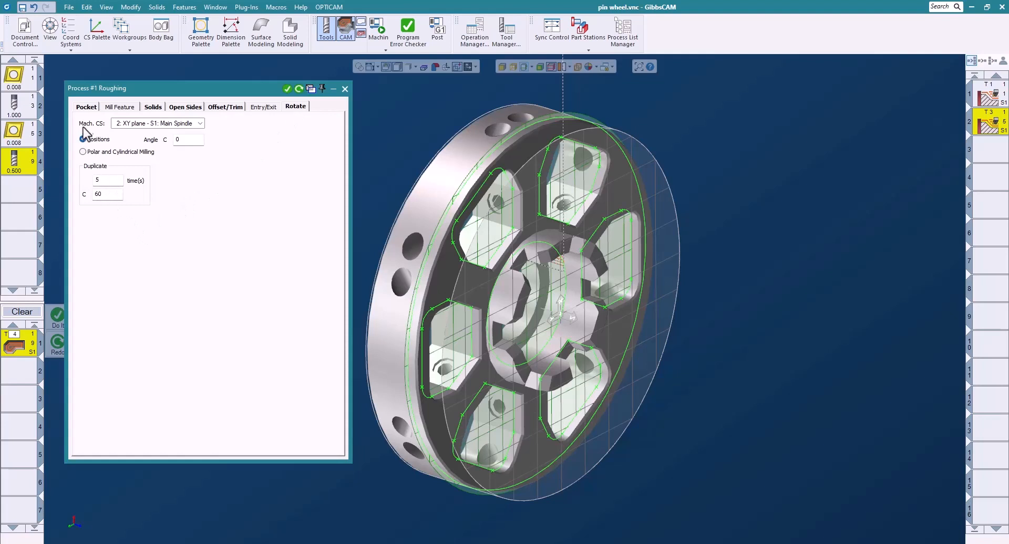
# Create the pocket roughing toolpath rotated across all six pockets and orbit to inspect it.
pyautogui.click(86, 107)
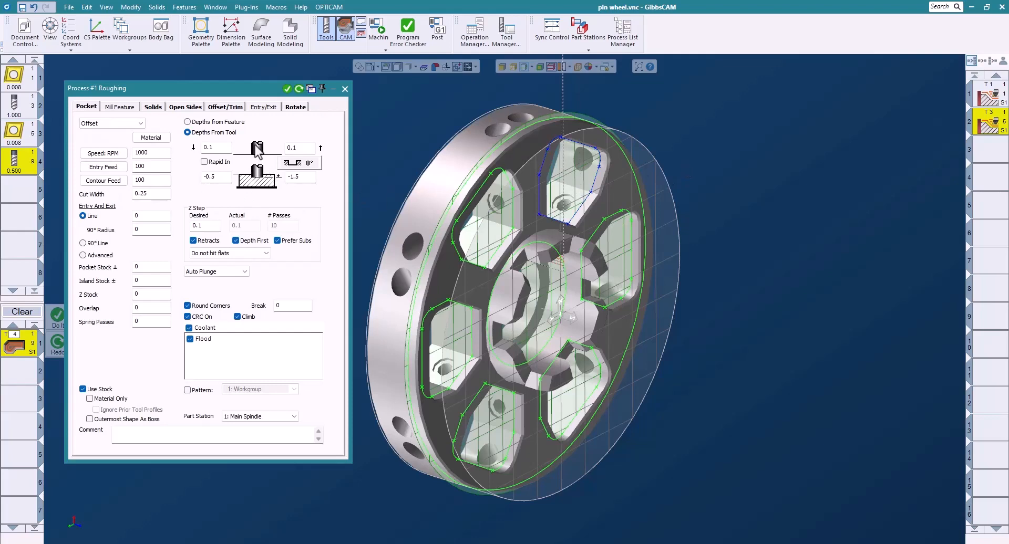
pyautogui.moveTo(288, 94)
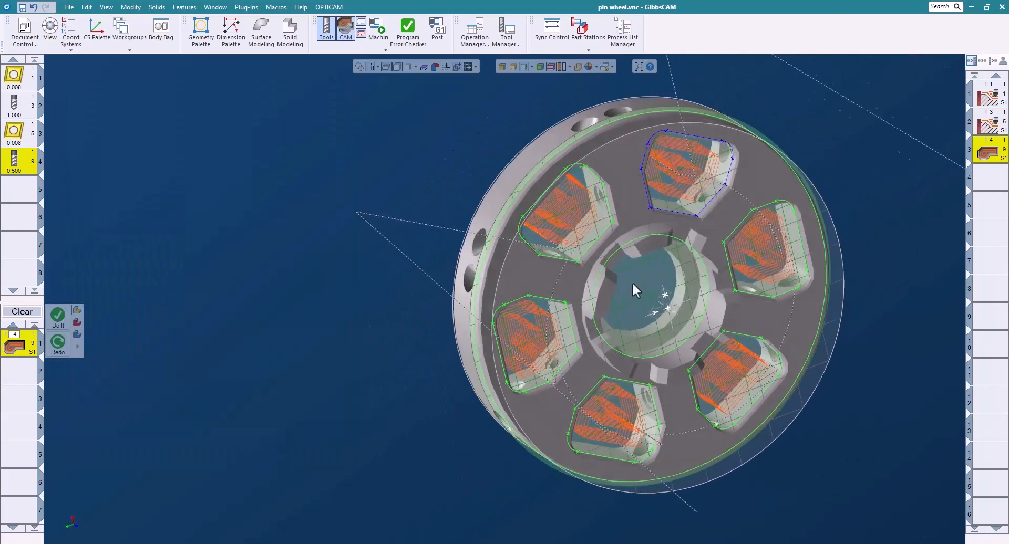
pyautogui.moveTo(634, 290); pyautogui.dragTo(843, 264)
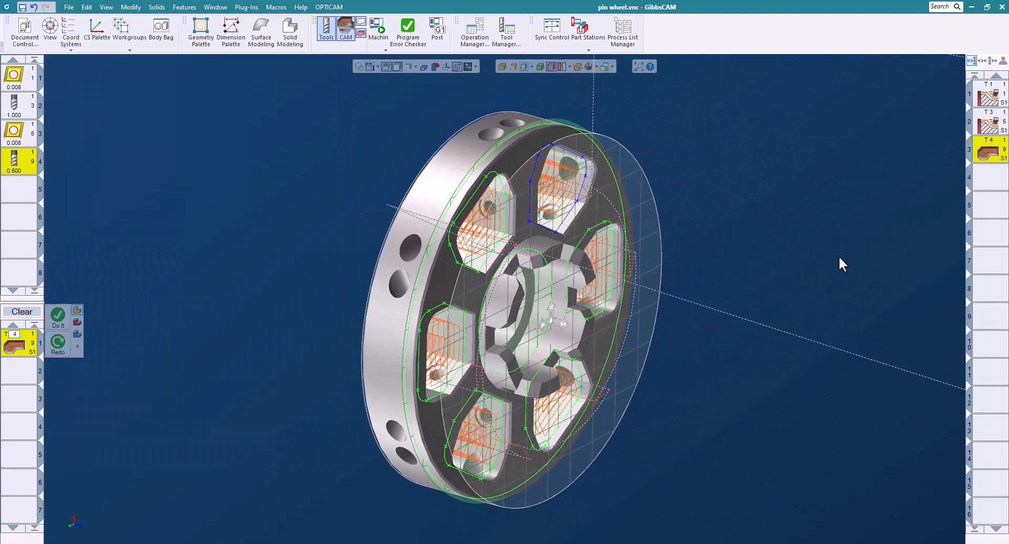
pyautogui.moveTo(776, 267)
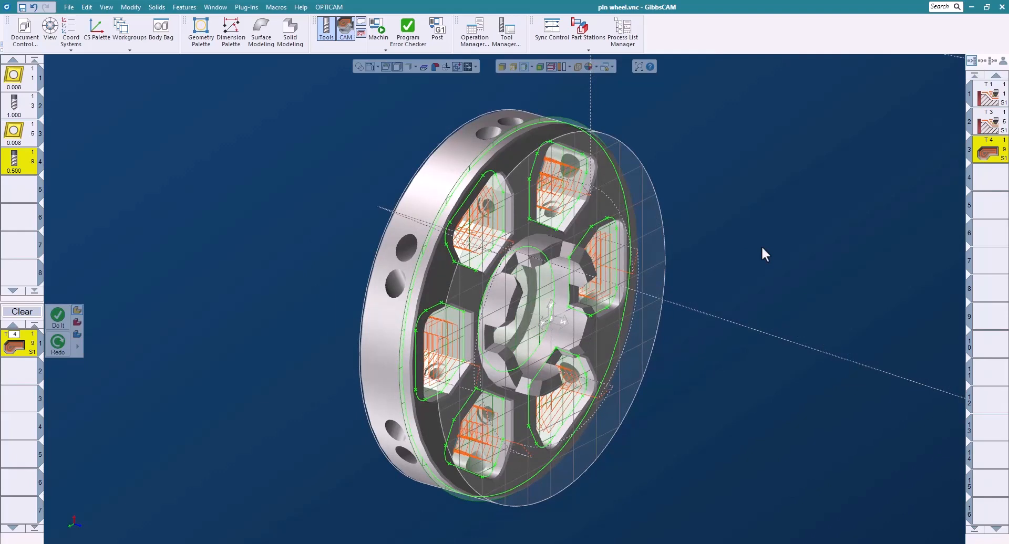
pyautogui.moveTo(445, 163)
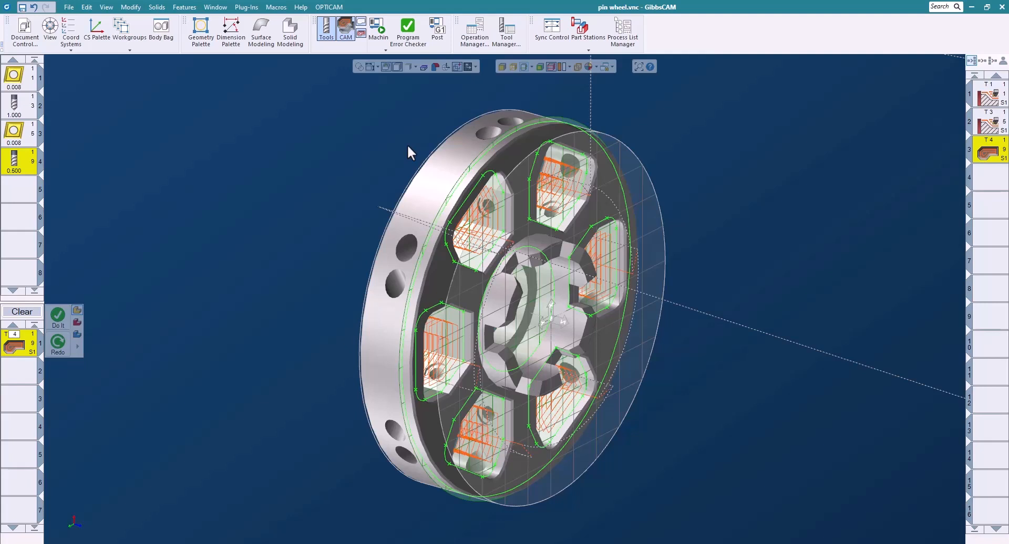
# Run Op Sim on the stock at an adjusted speed, then close it.
pyautogui.click(362, 24)
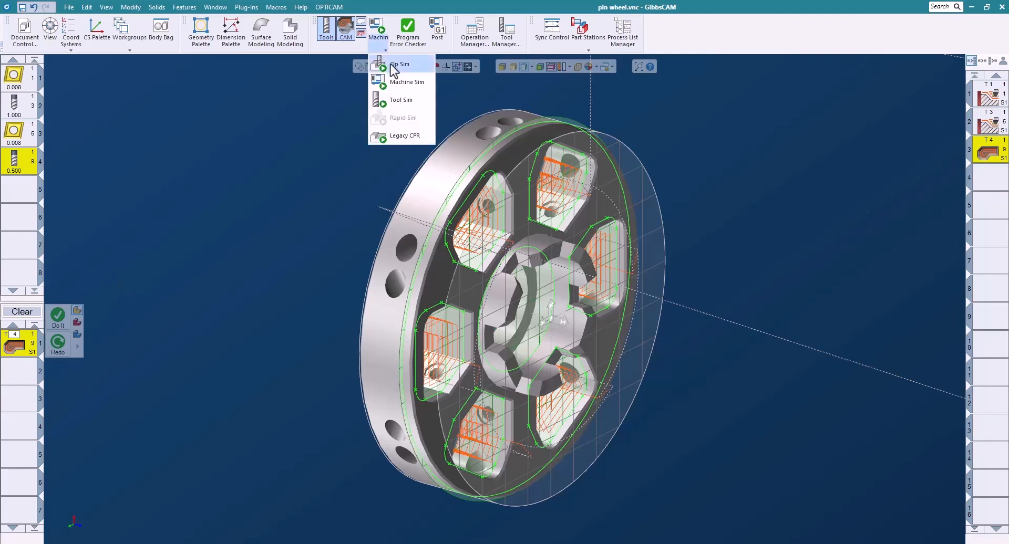
pyautogui.click(400, 63)
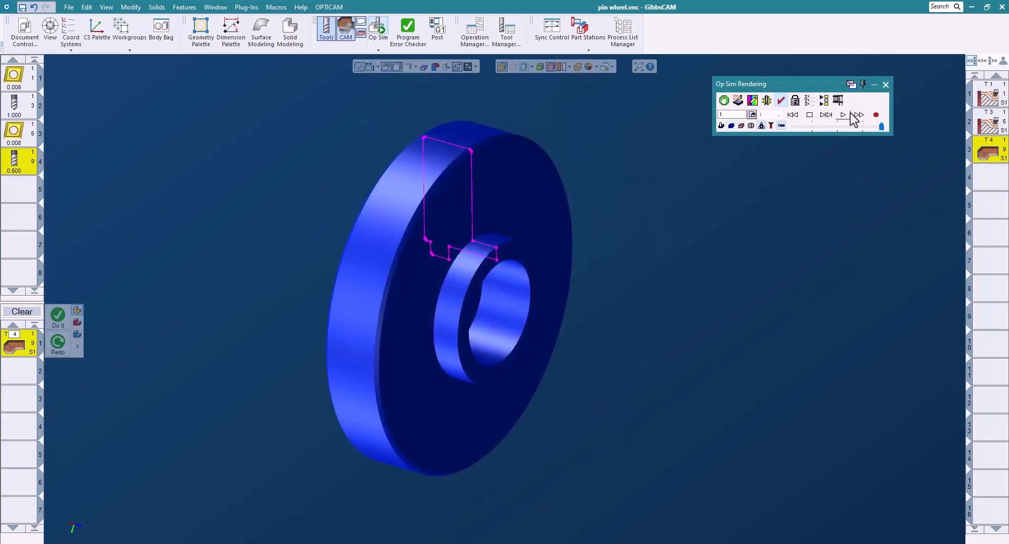
pyautogui.moveTo(838, 127)
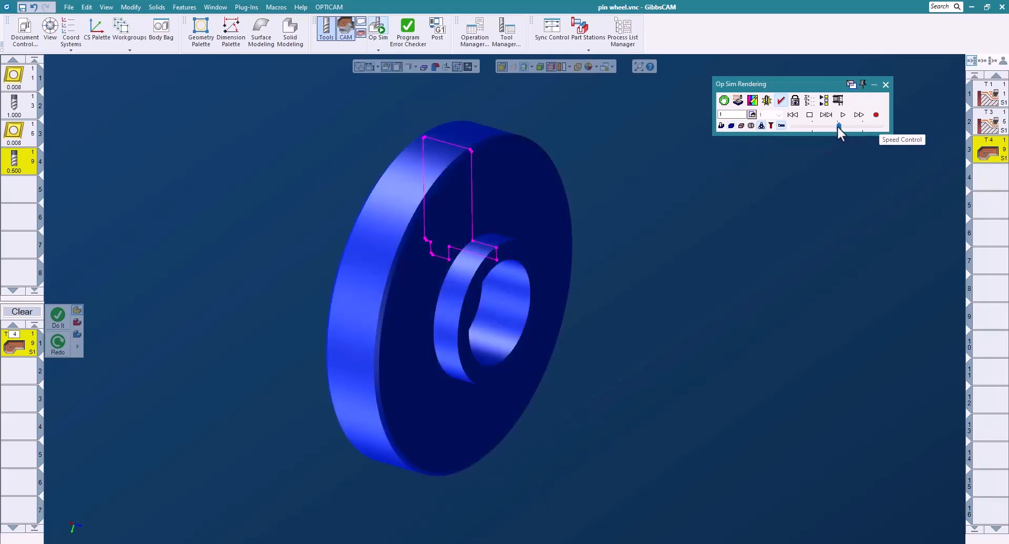
pyautogui.click(842, 115)
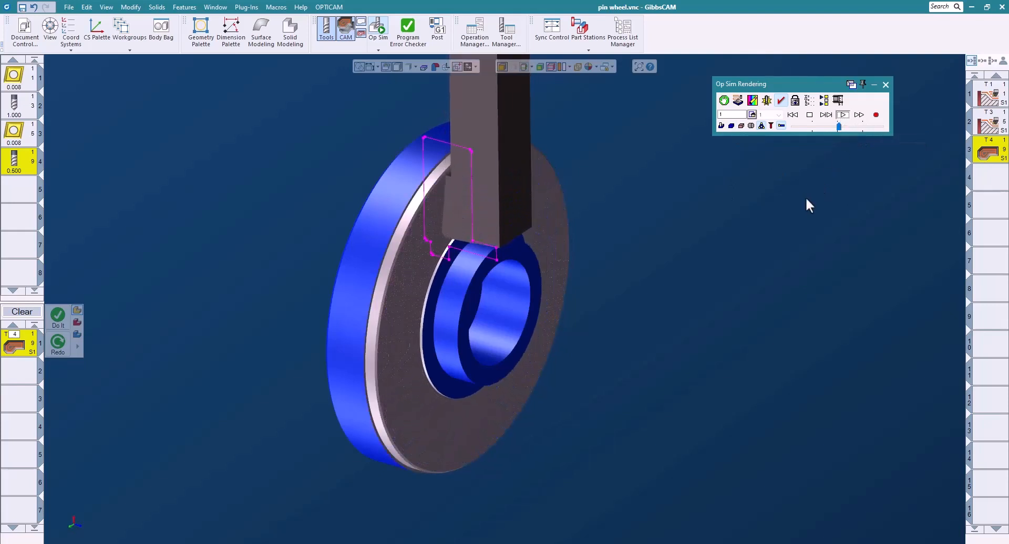
pyautogui.click(857, 115)
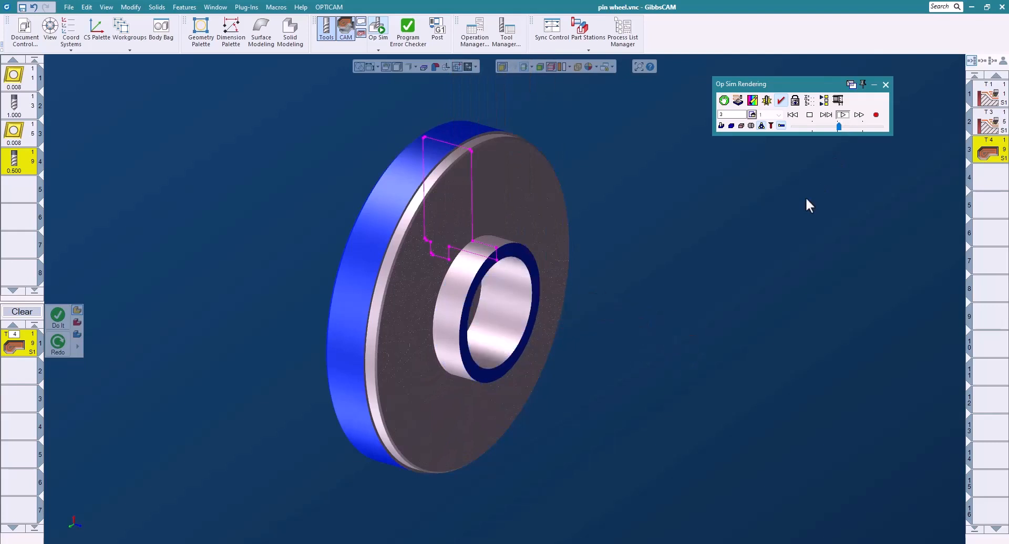
pyautogui.click(842, 115)
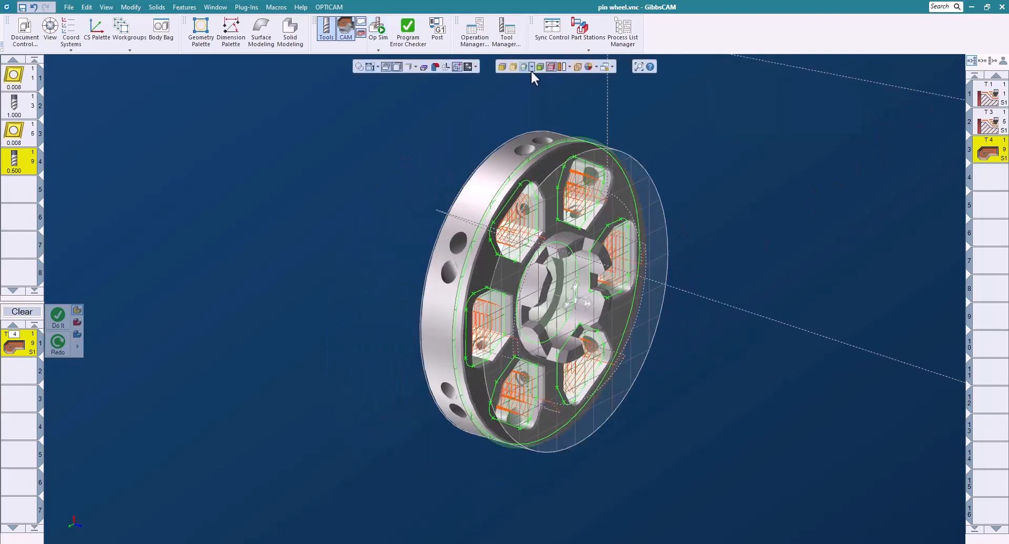
# Toggle off the green profiler geometry, leaving the part and orange pocket toolpaths.
pyautogui.click(527, 66)
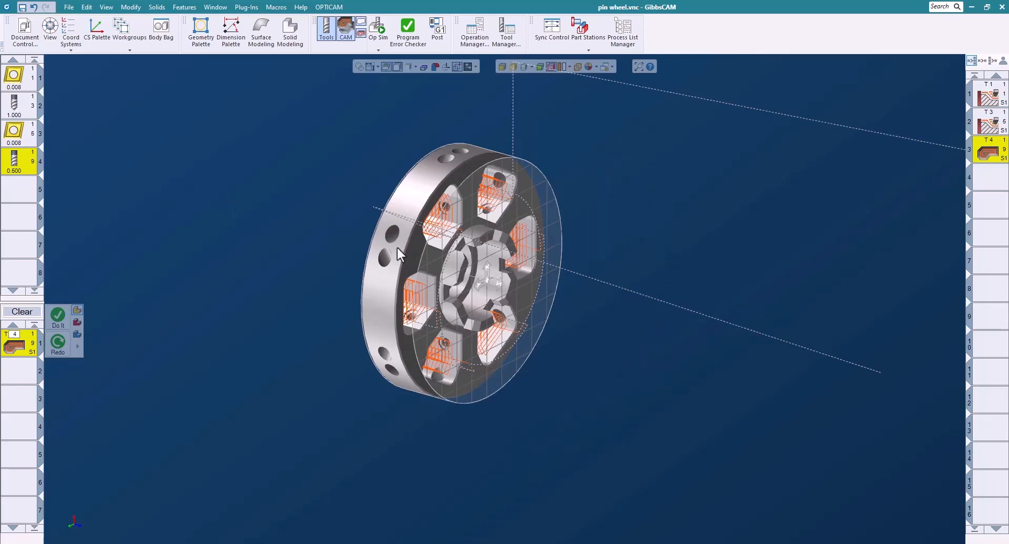
pyautogui.moveTo(838, 437)
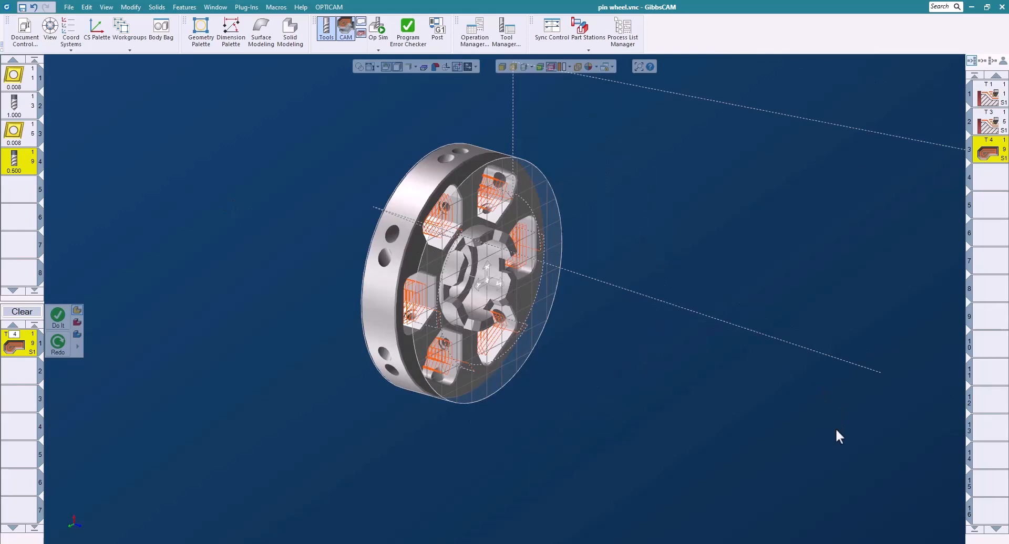